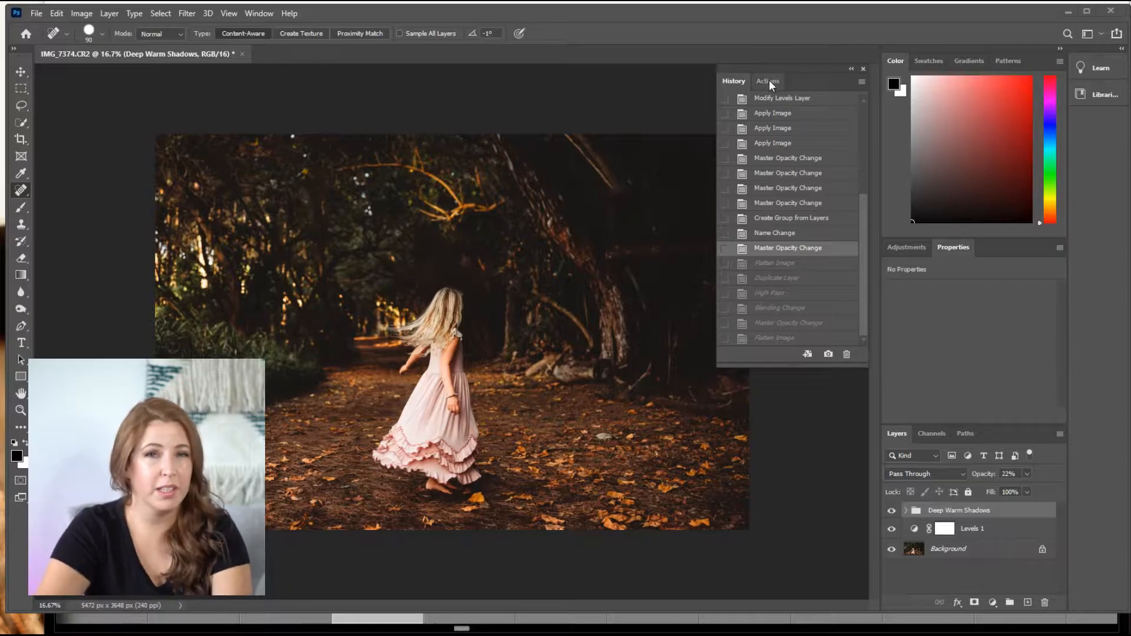
Step: Switch the History panel group over to the Actions tab
left_click(767, 80)
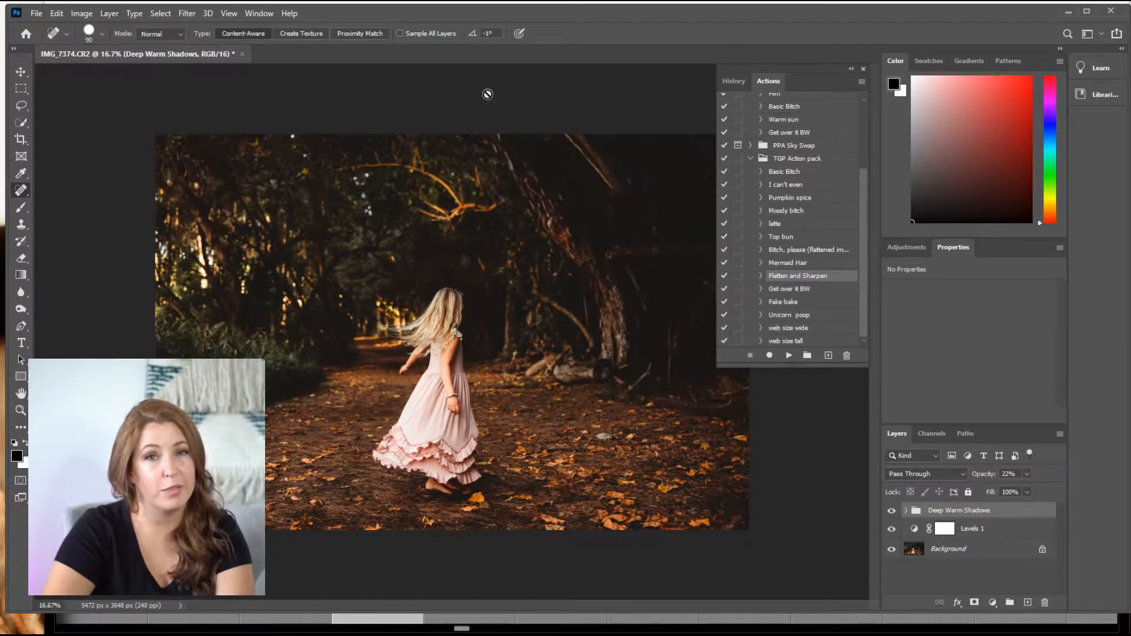
mouse_move(516, 312)
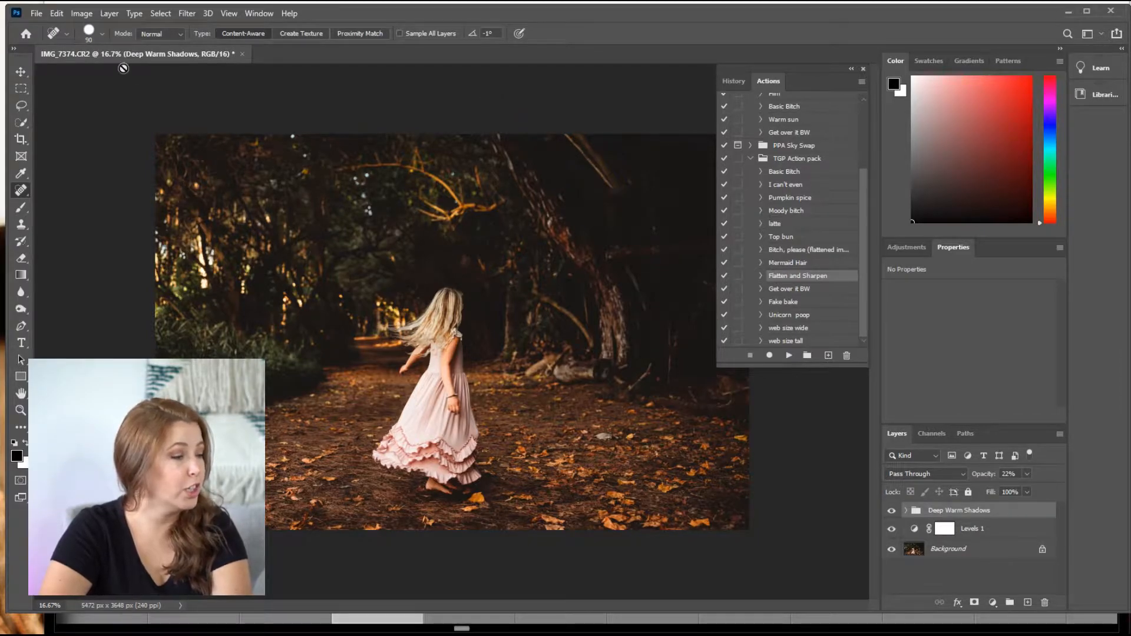
Step: Flatten the Levels layer and 'Deep Warm Shadows' group via Layer > Flatten Image
left_click(109, 13)
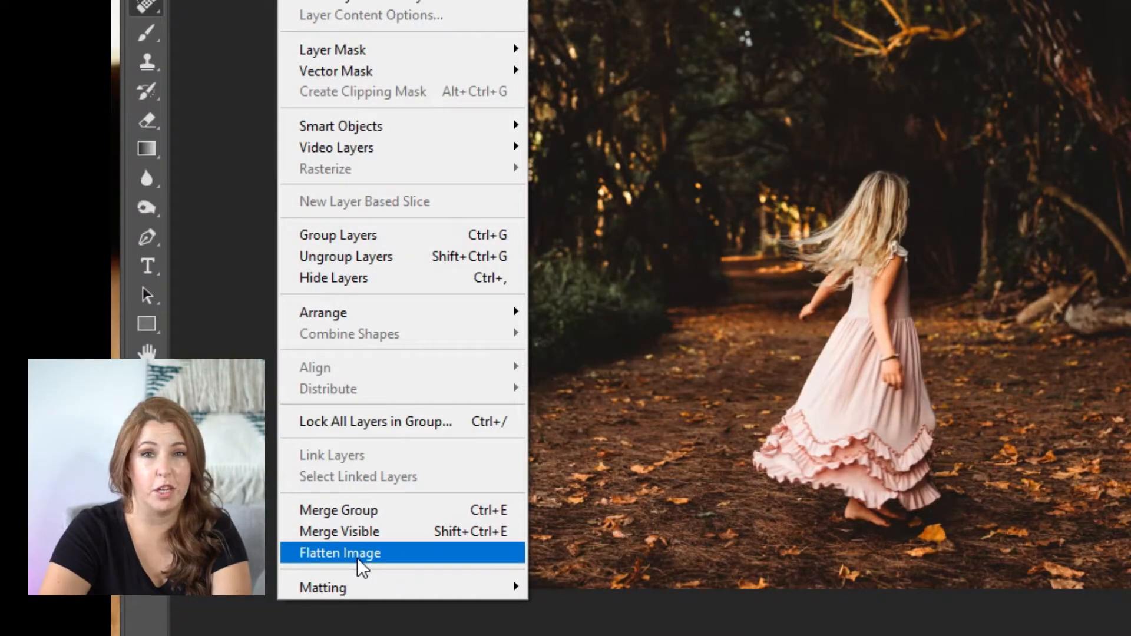
left_click(340, 552)
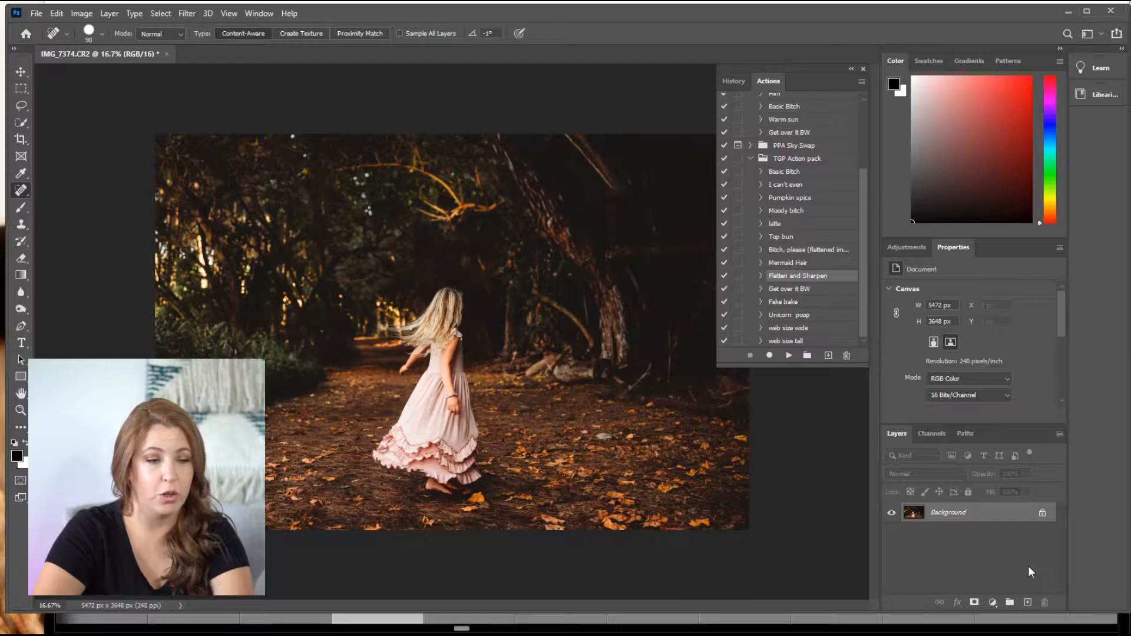
mouse_move(1008, 515)
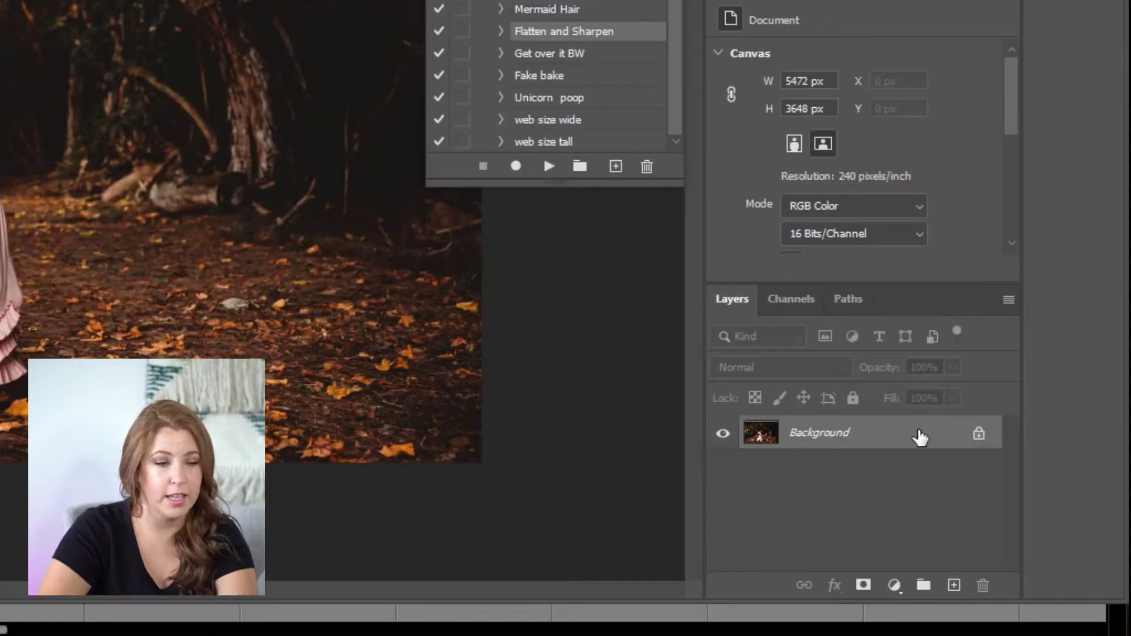
Step: Duplicate the Background layer and select the resulting Background copy layer
left_click(954, 585)
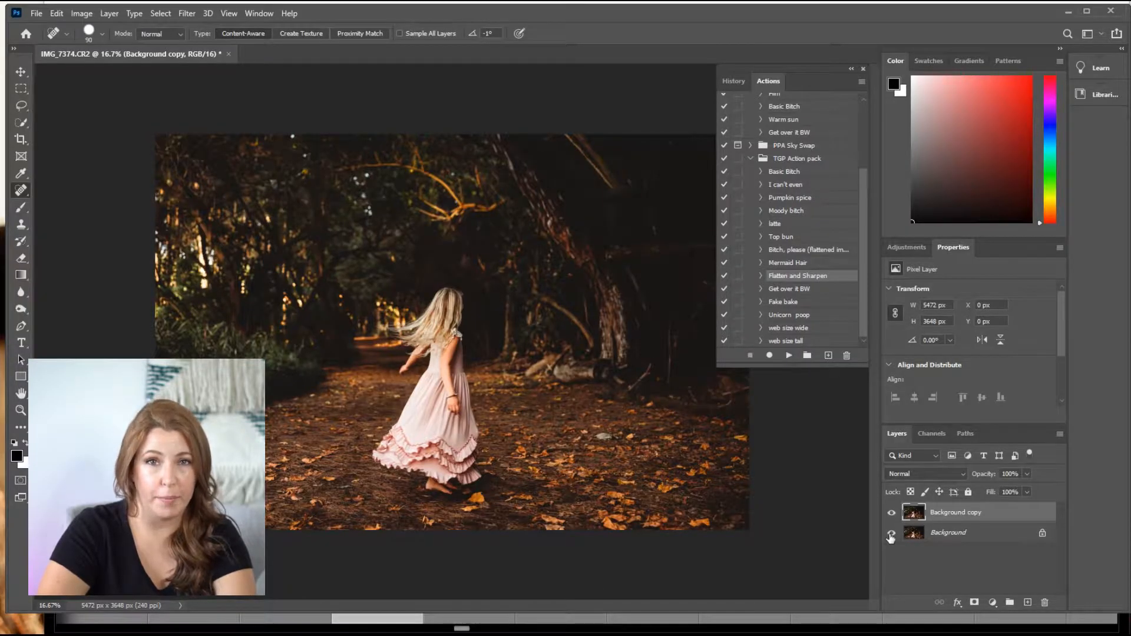
left_click(891, 533)
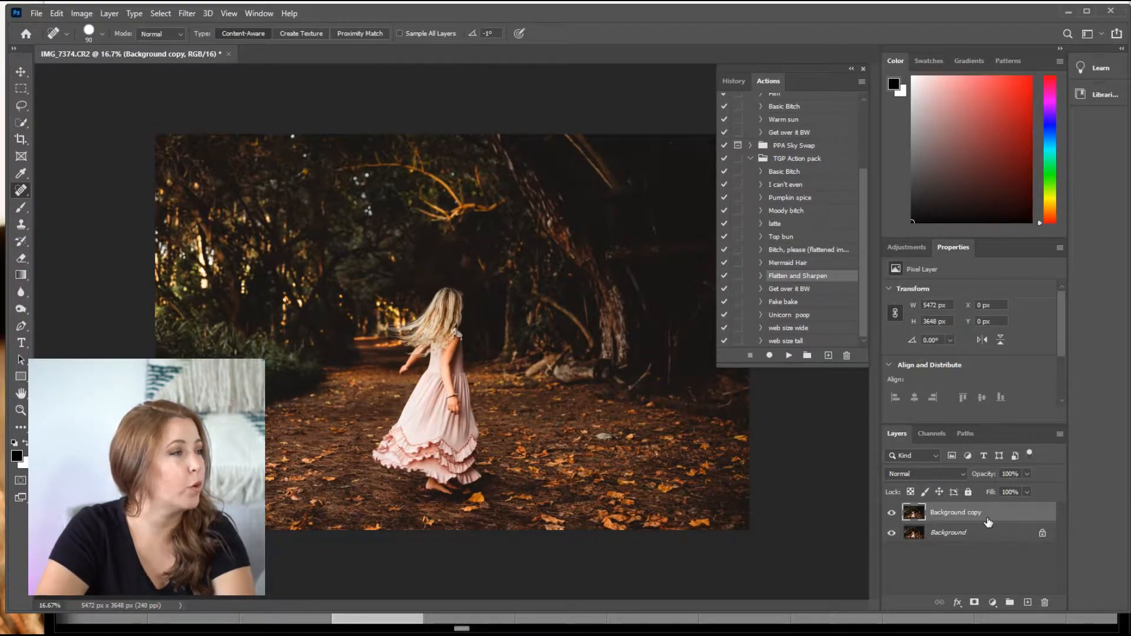
mouse_move(181, 16)
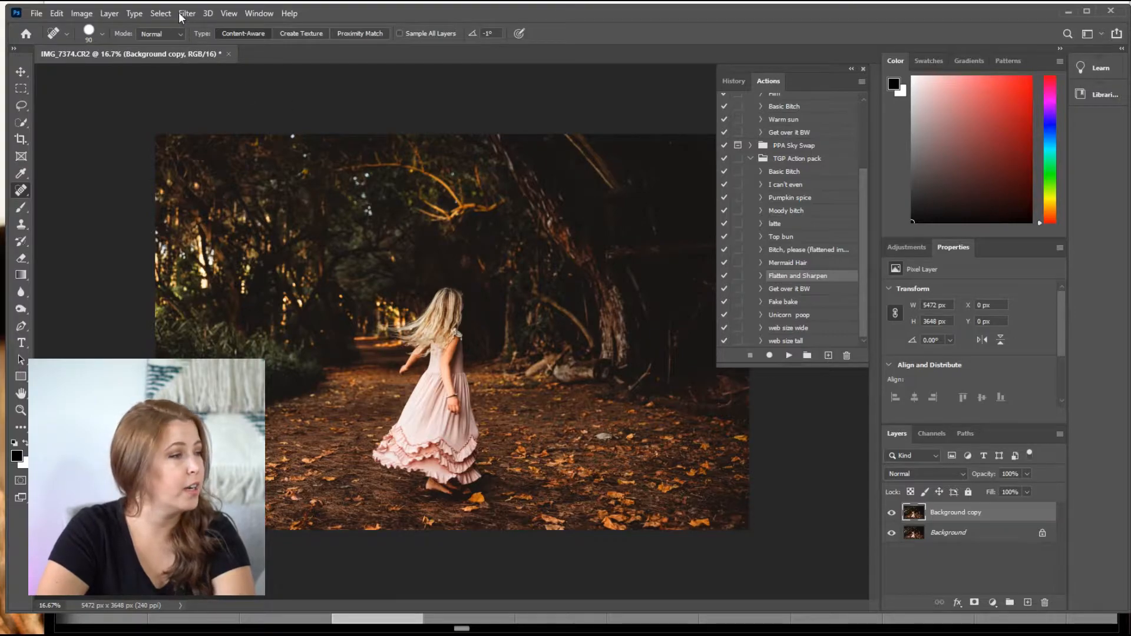
Step: Open Filter > Other > High Pass on Background copy, previewing a 5.0-pixel radius
left_click(186, 13)
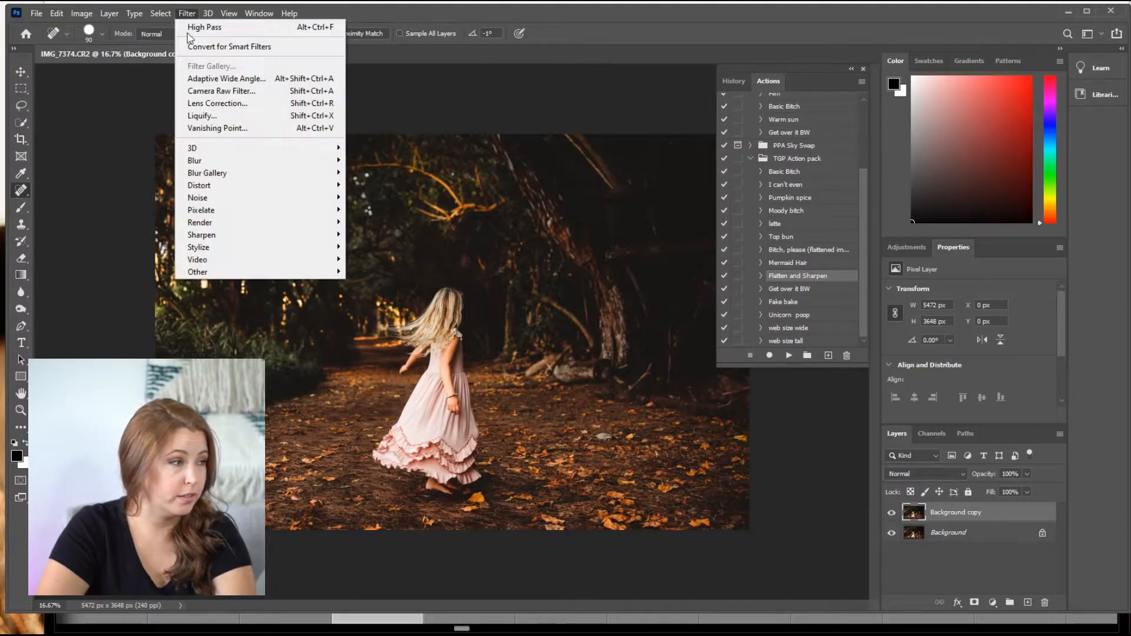
mouse_move(197, 272)
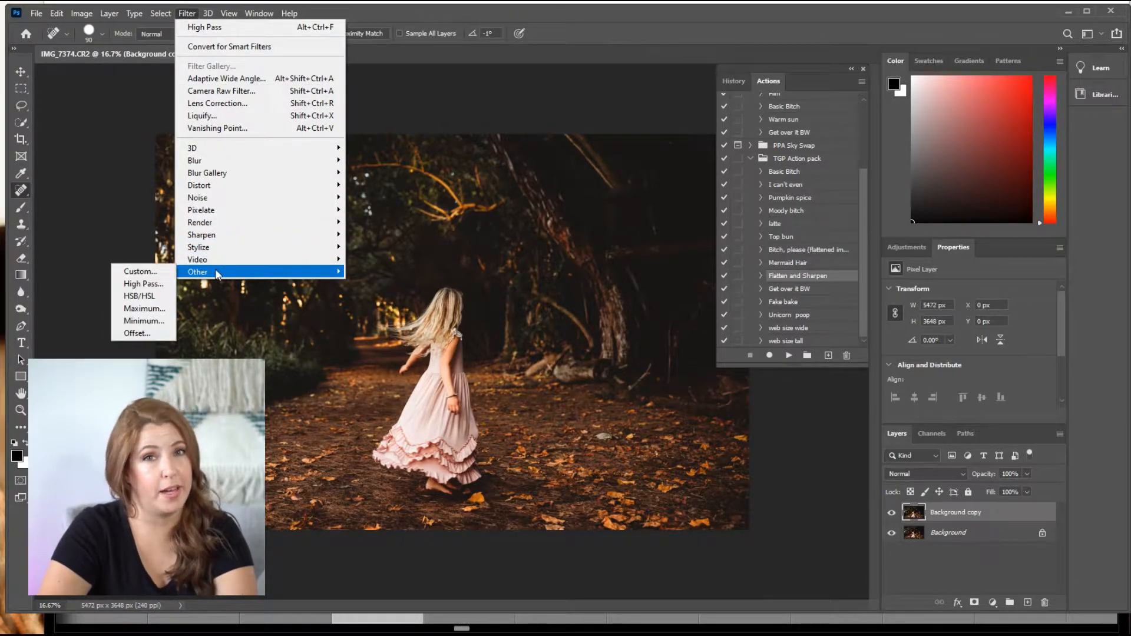
left_click(142, 284)
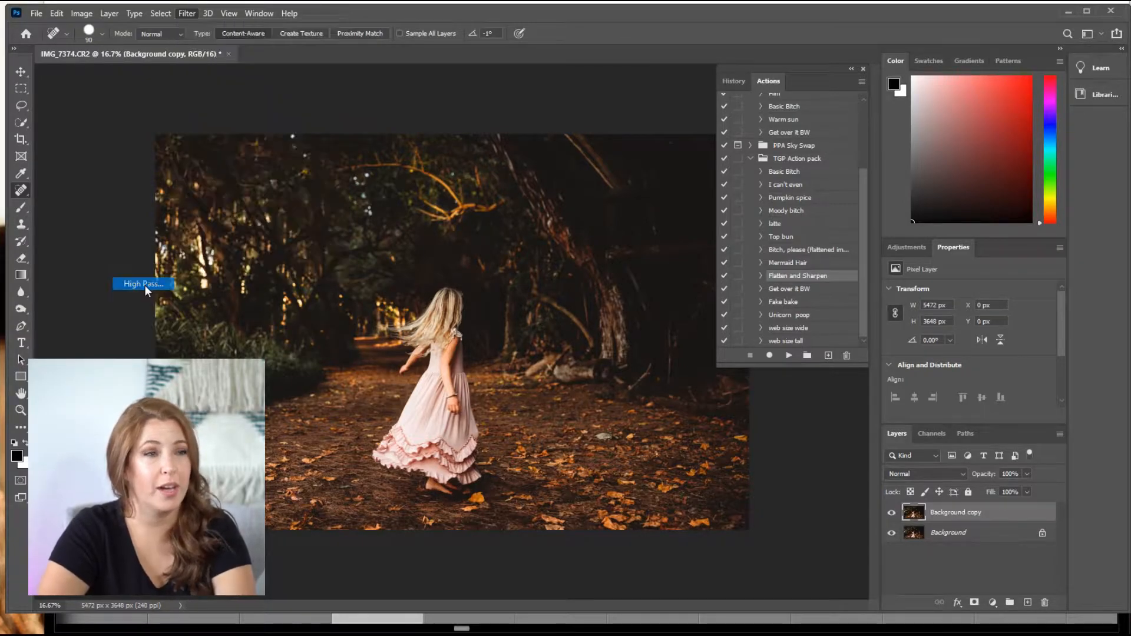
left_click(142, 283)
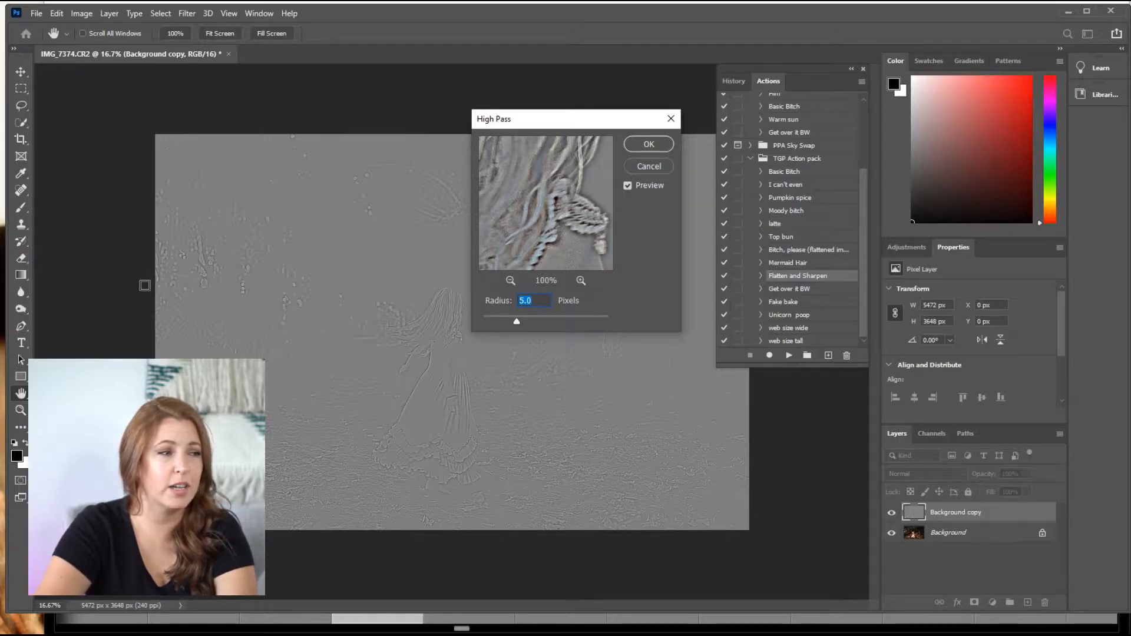
mouse_move(681, 261)
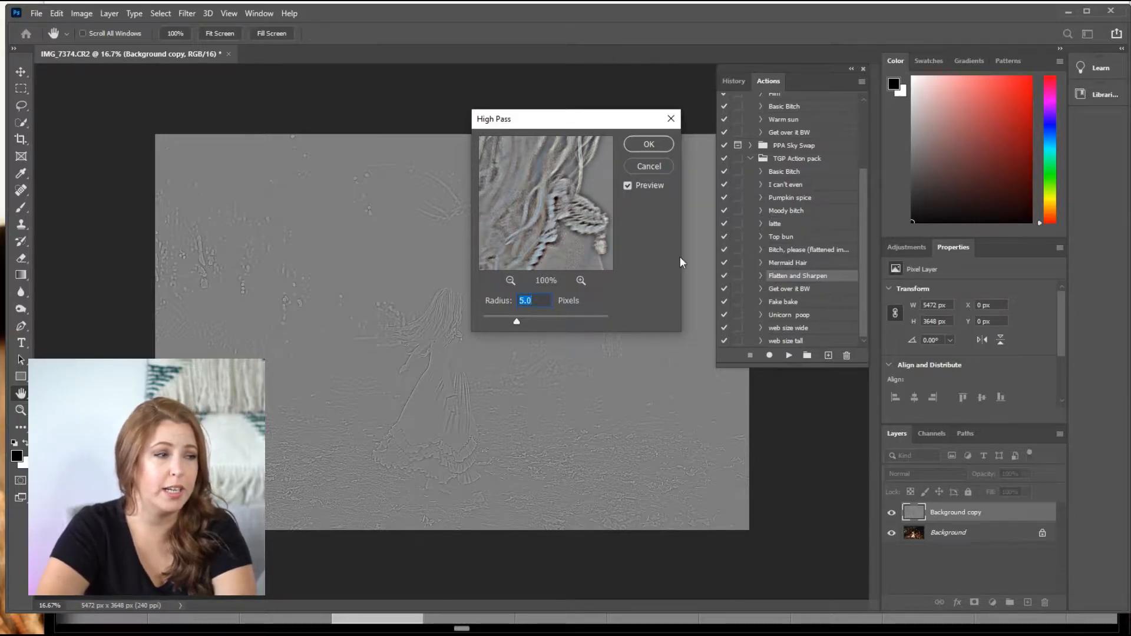
mouse_move(546, 304)
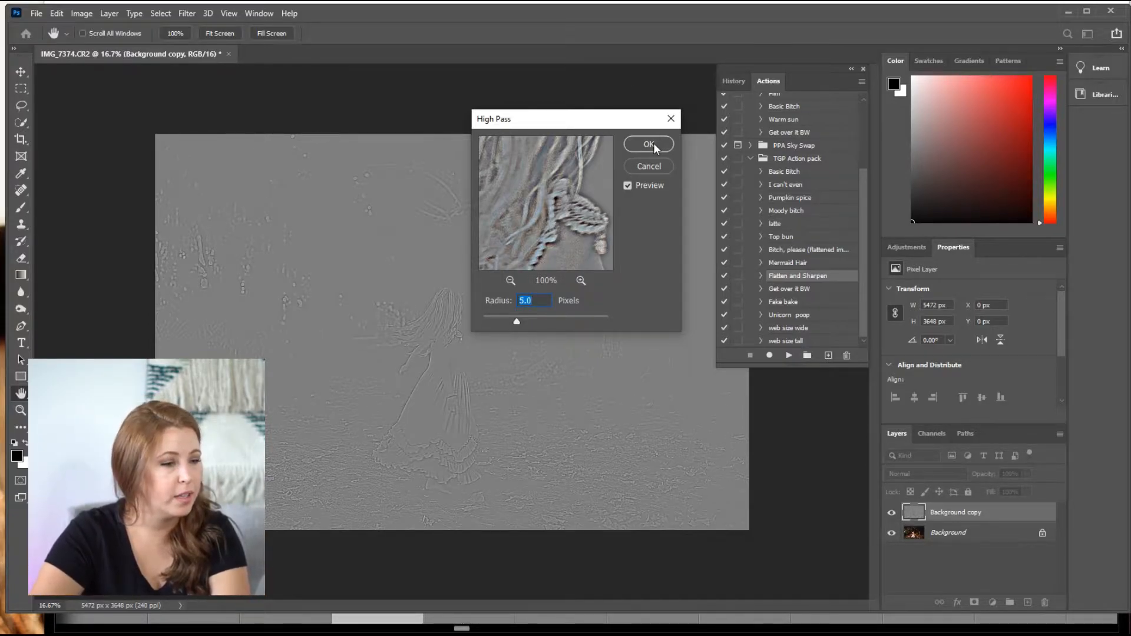
Step: Confirm the High Pass dialog at 5-pixel radius, leaving Background copy grey
left_click(646, 144)
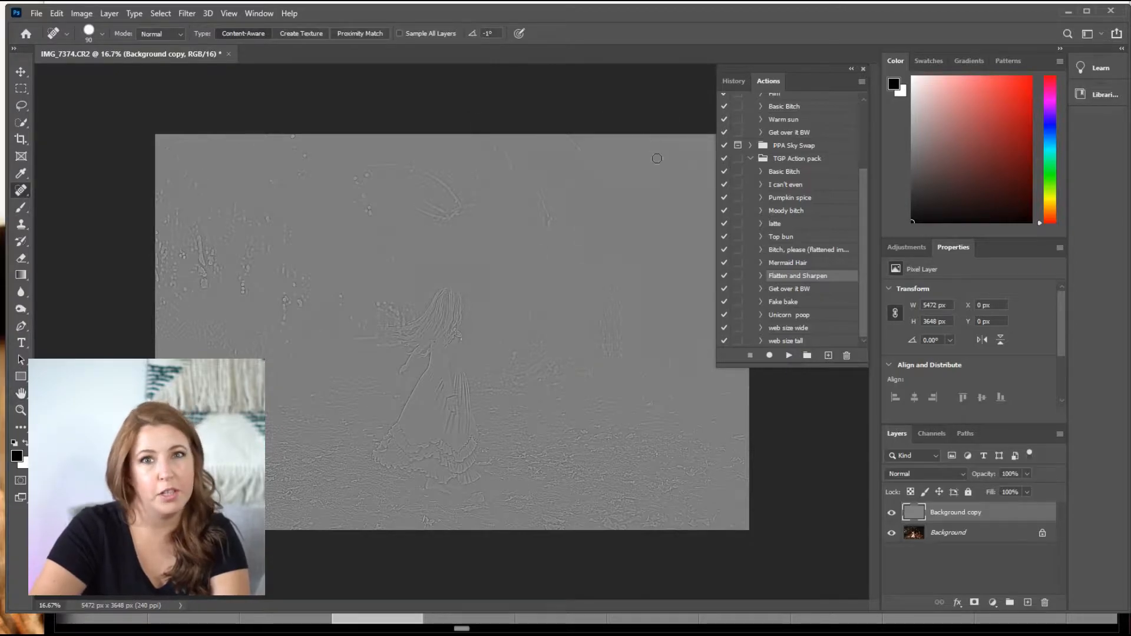
mouse_move(839, 430)
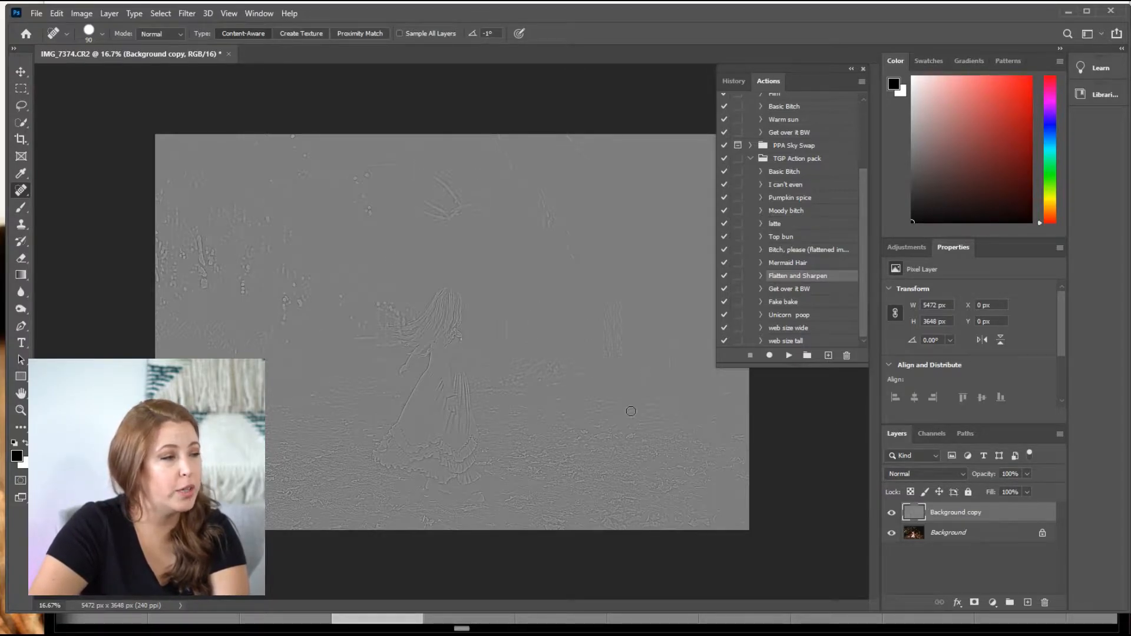
mouse_move(301, 320)
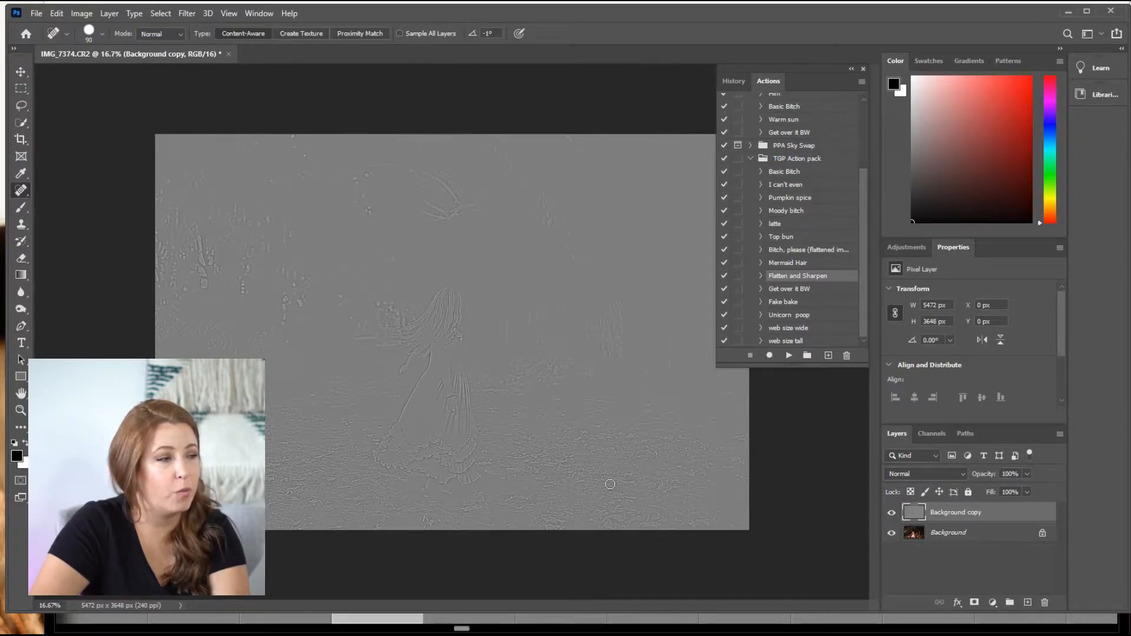
mouse_move(444, 301)
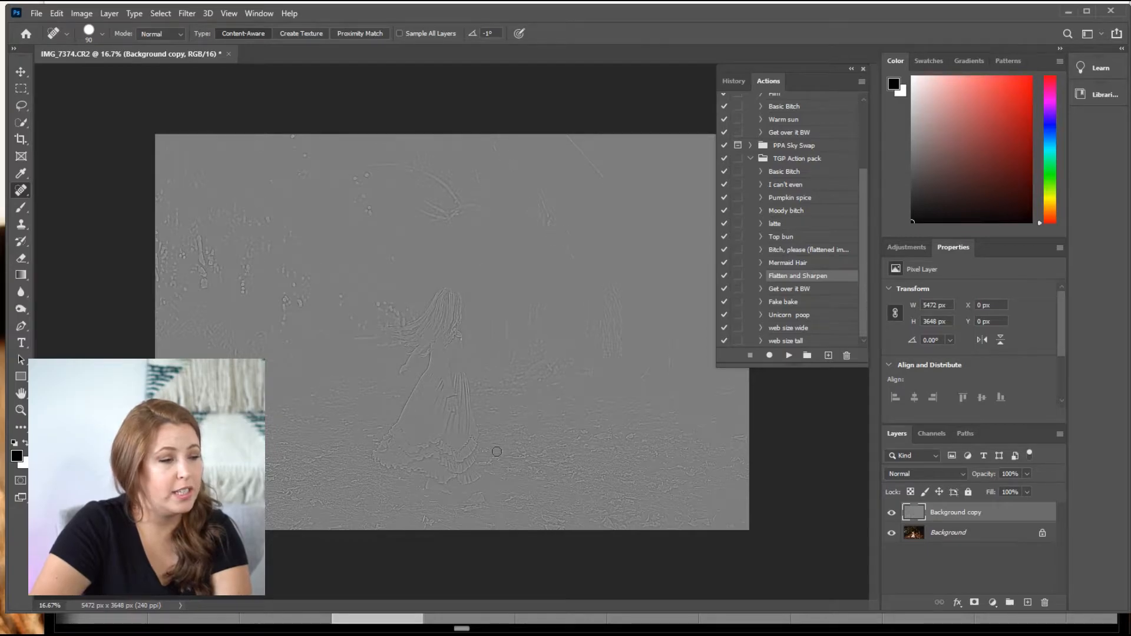
mouse_move(713, 484)
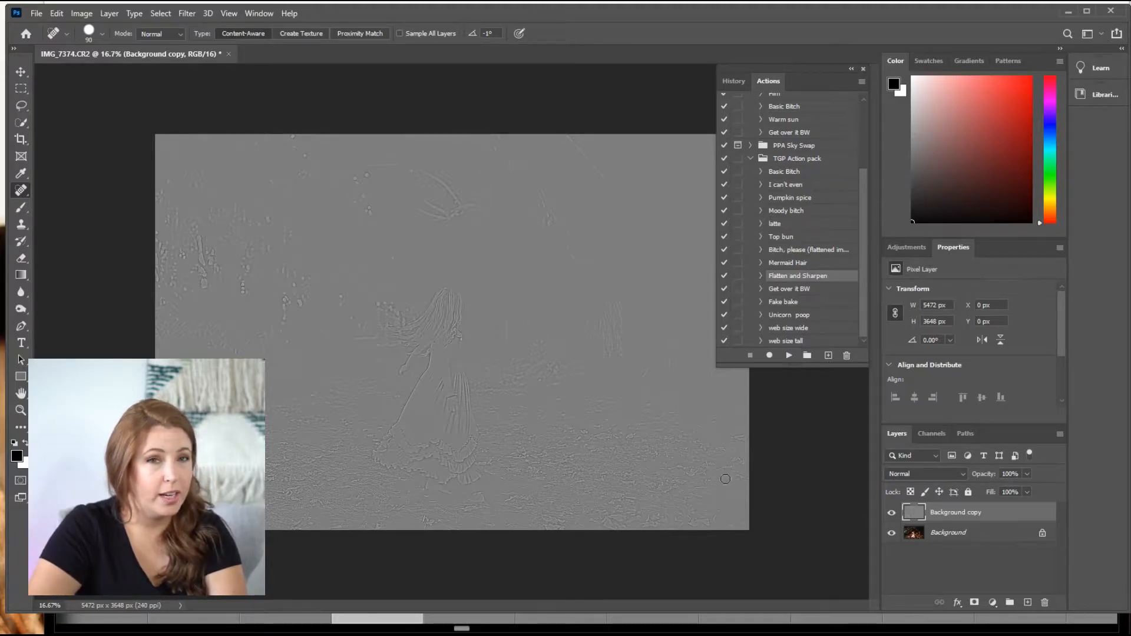
mouse_move(800, 500)
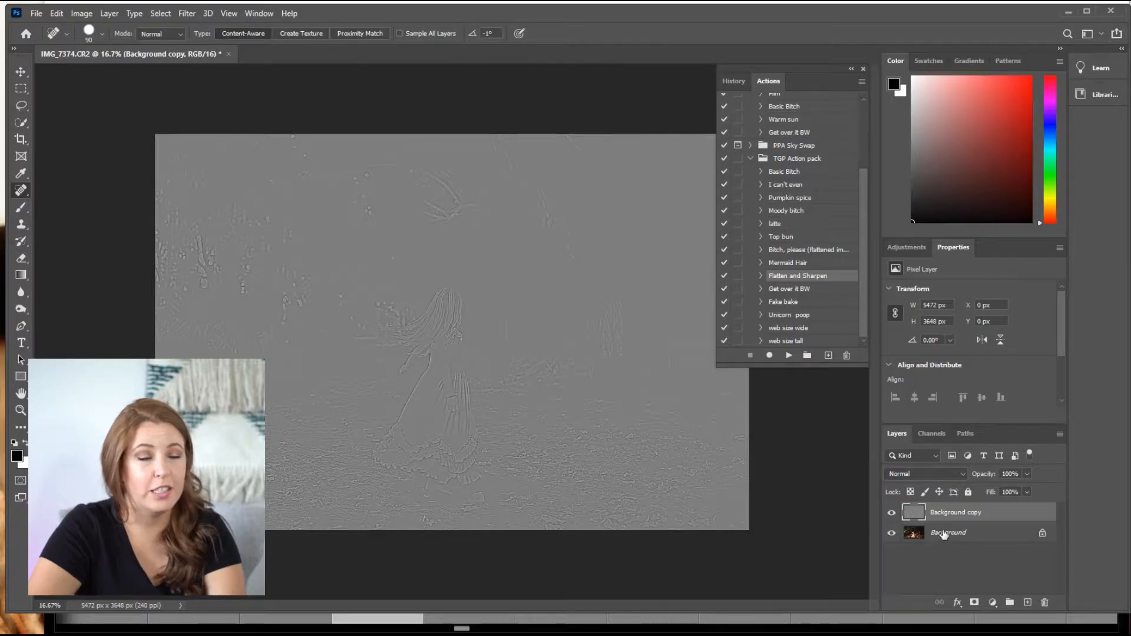
mouse_move(929, 484)
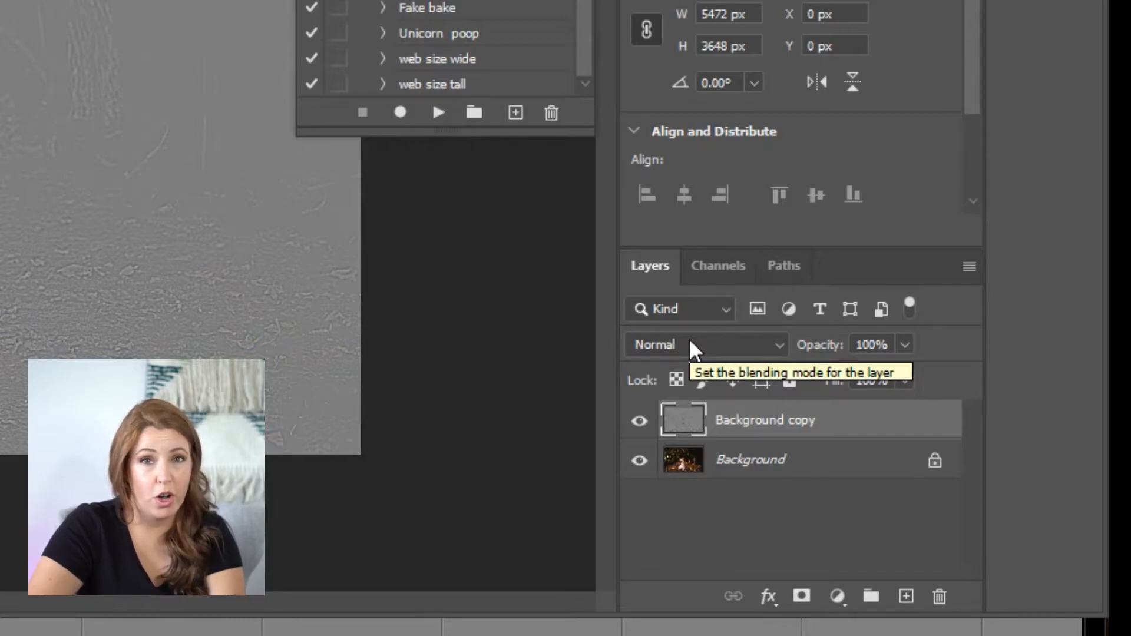
mouse_move(736, 421)
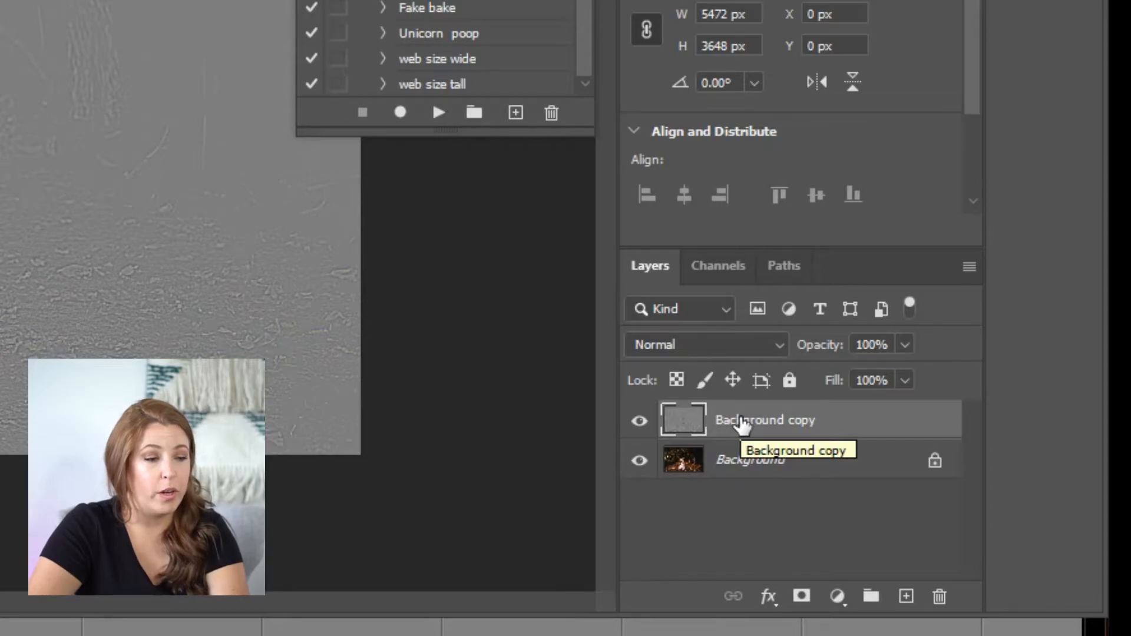
Step: Set the Background copy layer's blend mode to Overlay
left_click(706, 344)
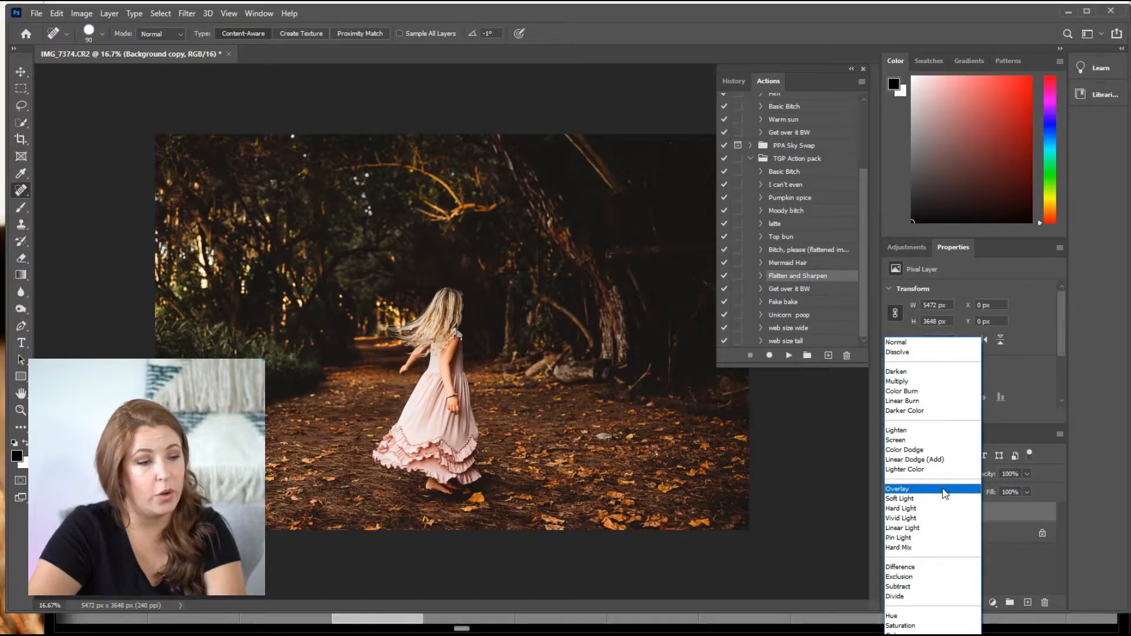
left_click(897, 489)
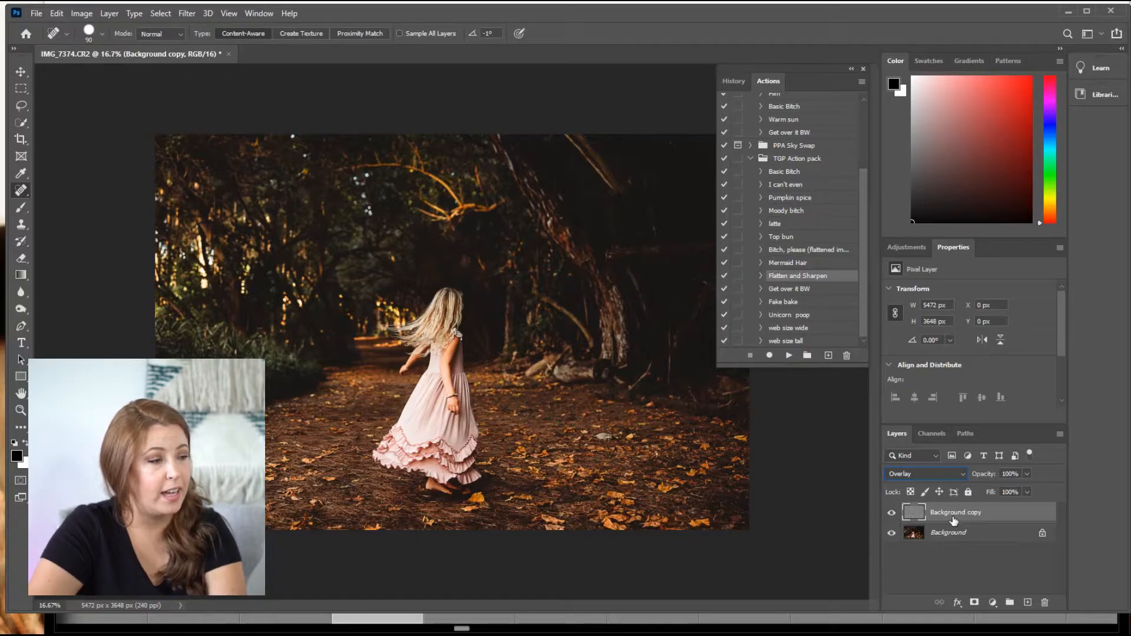
mouse_move(369, 353)
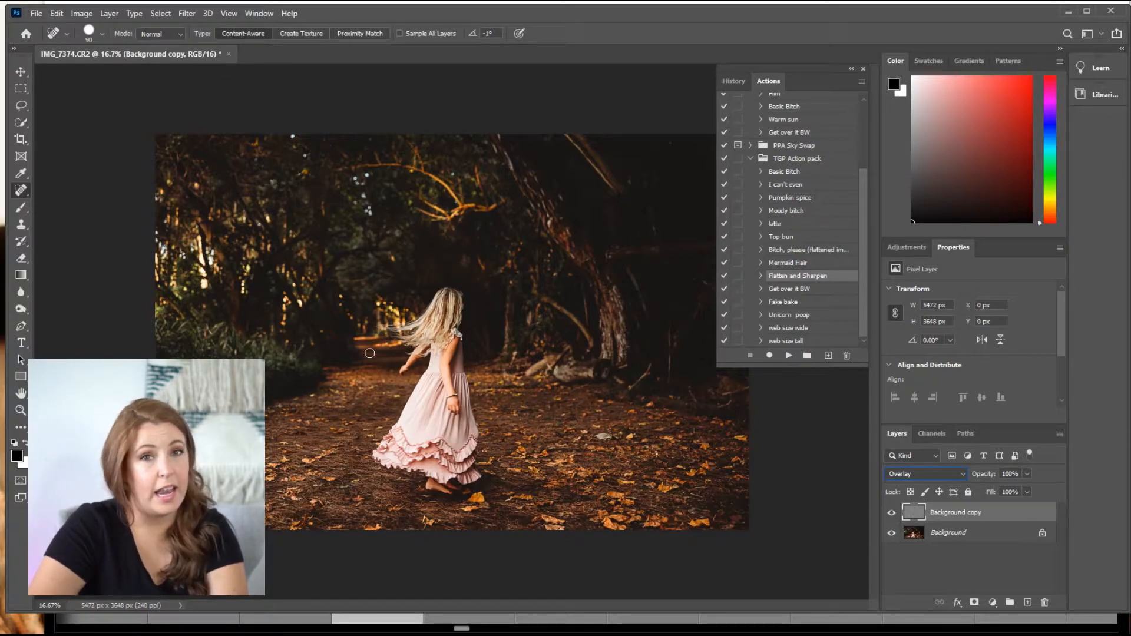
mouse_move(672, 373)
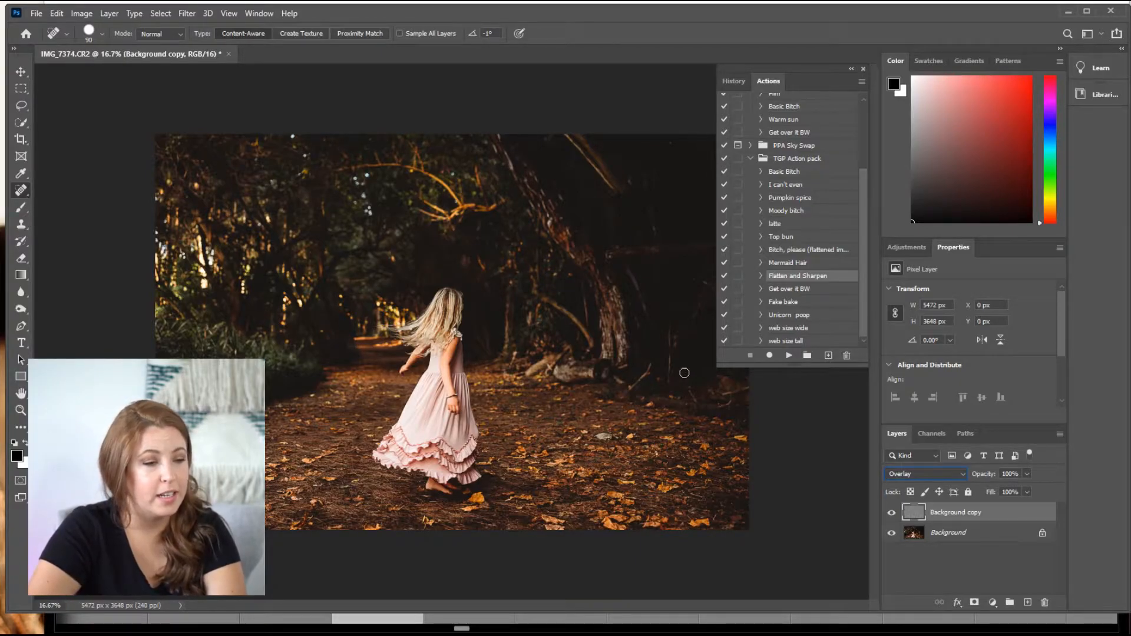
left_click(890, 514)
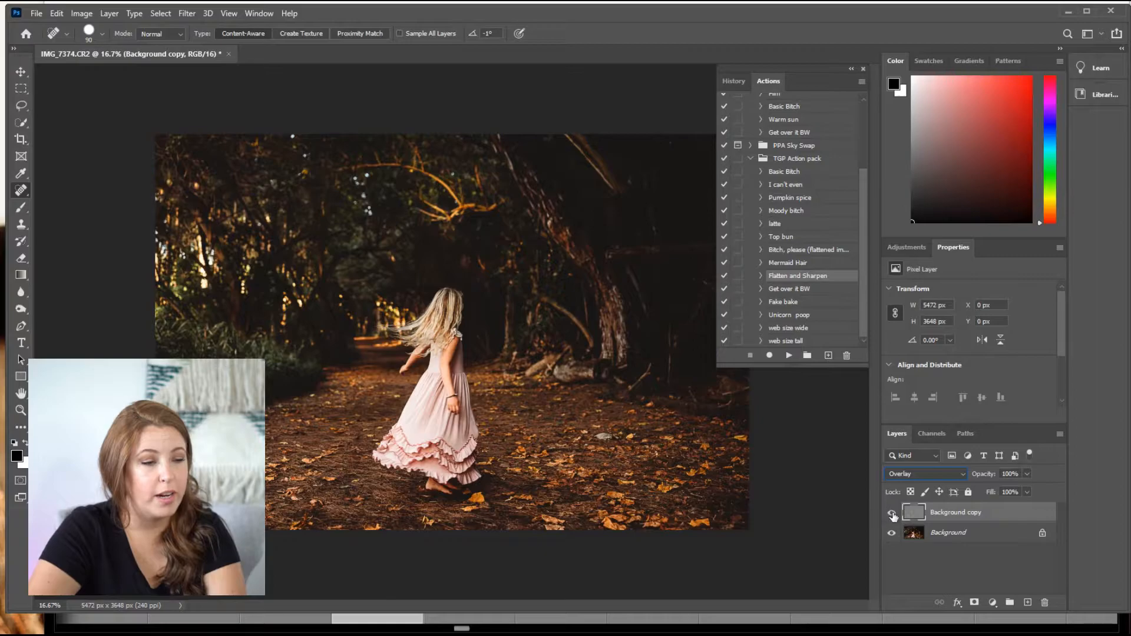
left_click(892, 512)
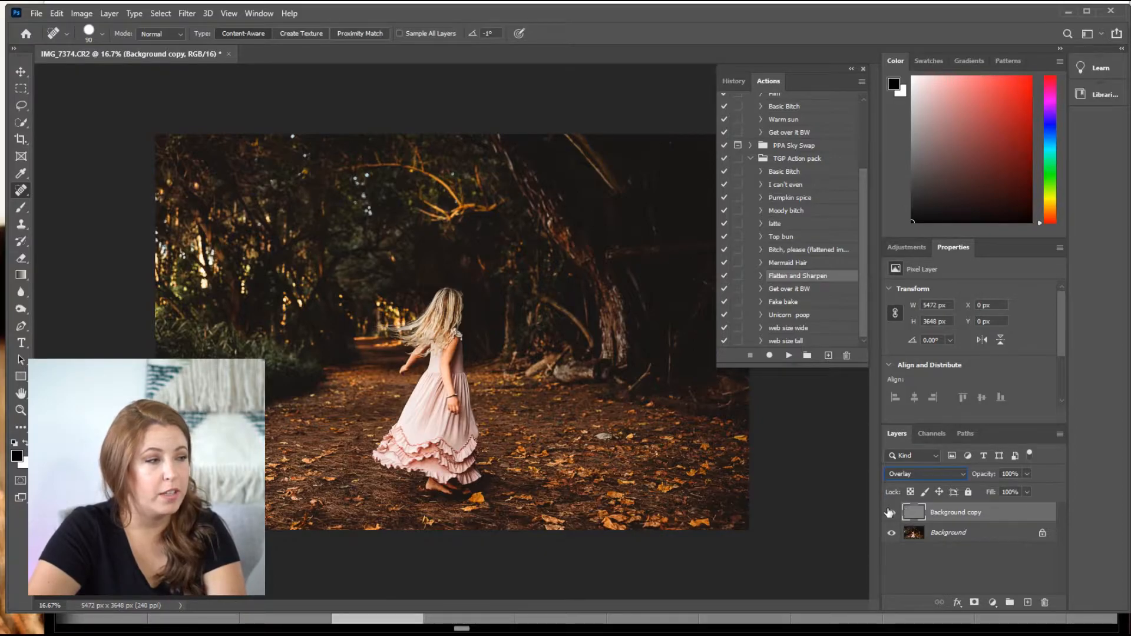
left_click(890, 512)
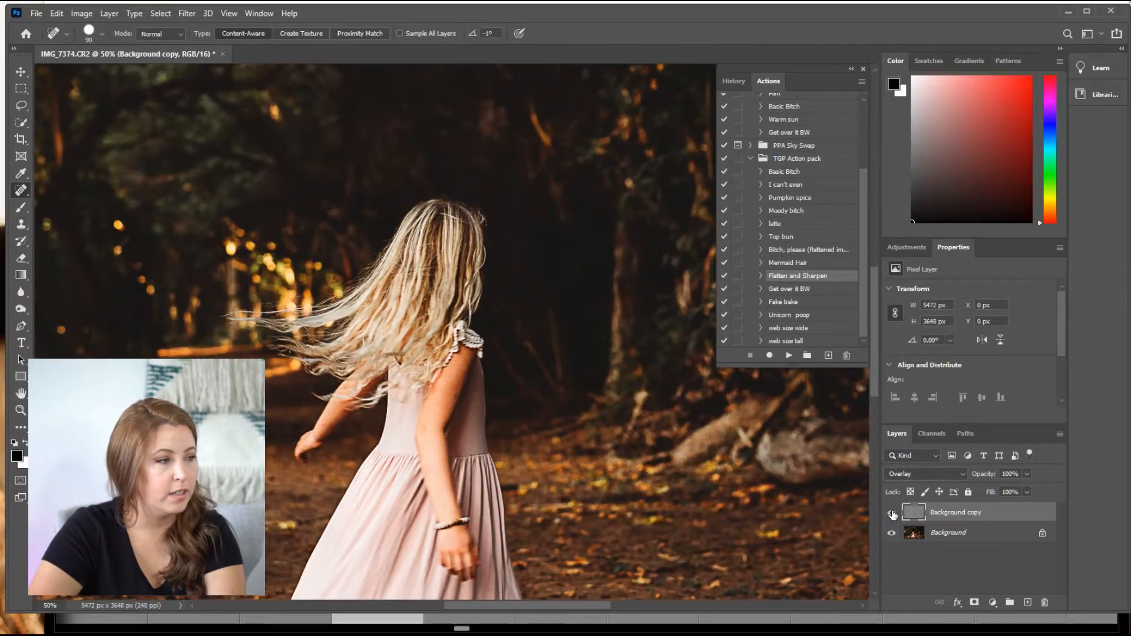
left_click(891, 515)
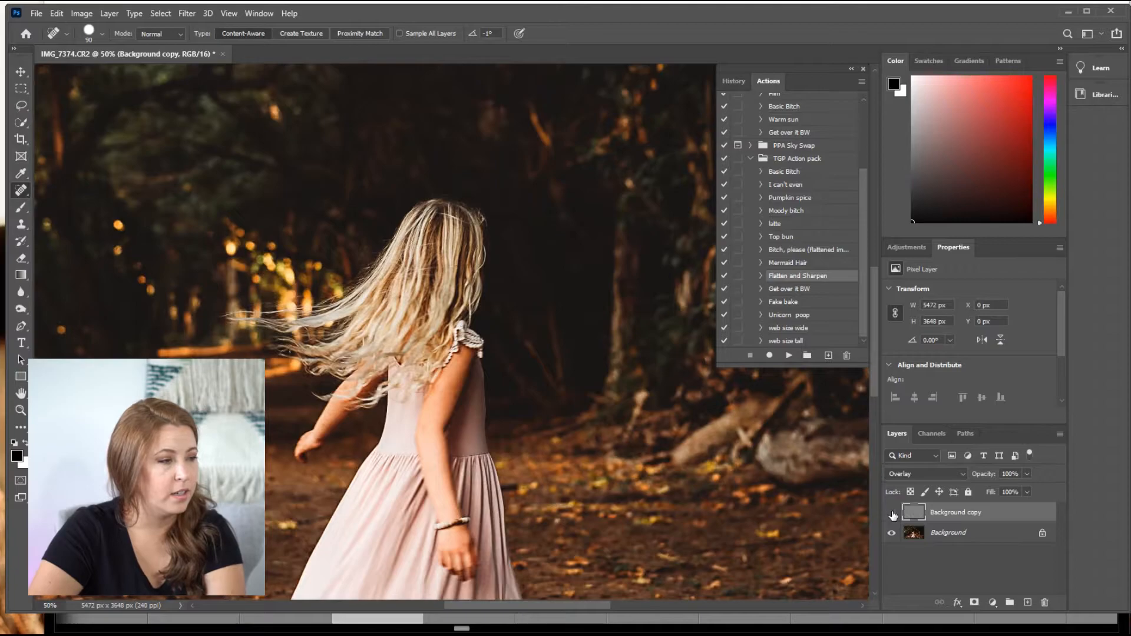
left_click(890, 516)
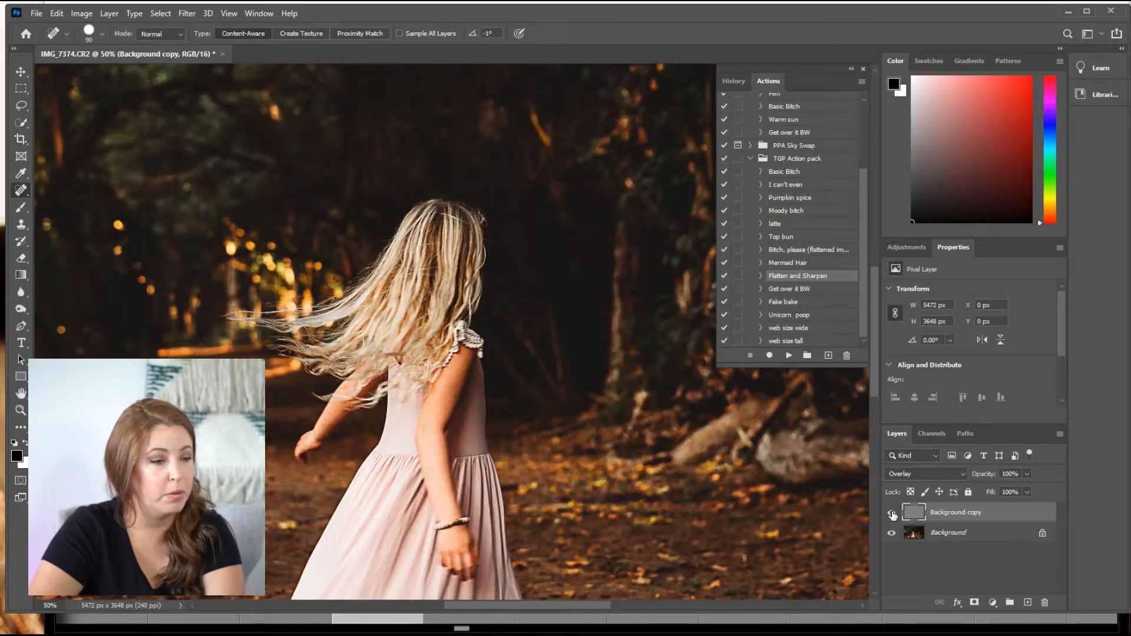
left_click(891, 516)
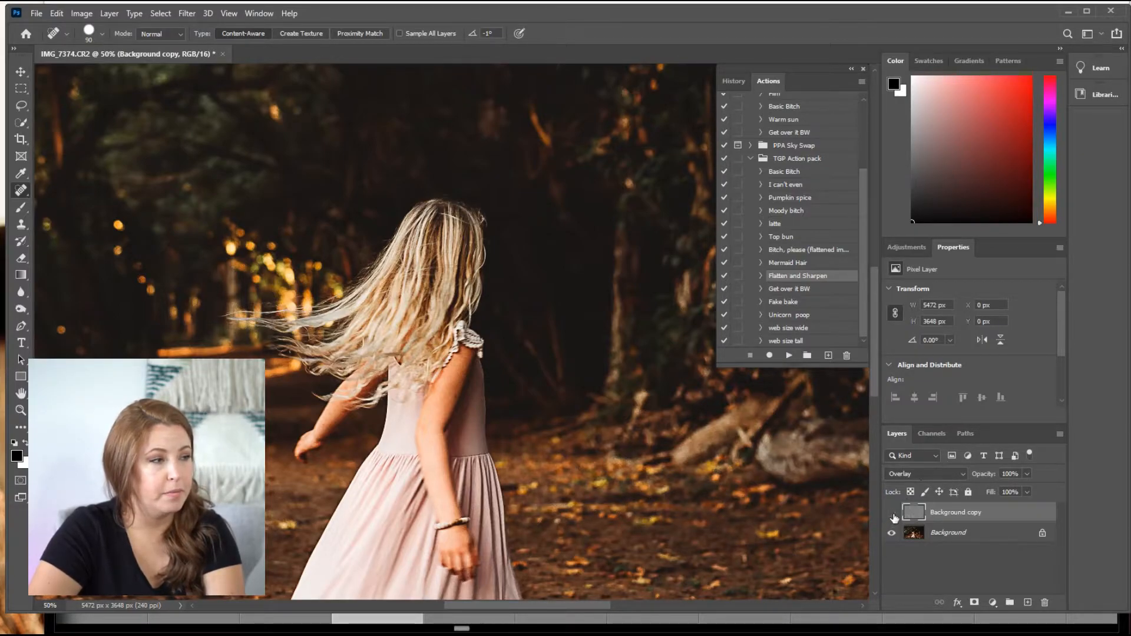
left_click(893, 516)
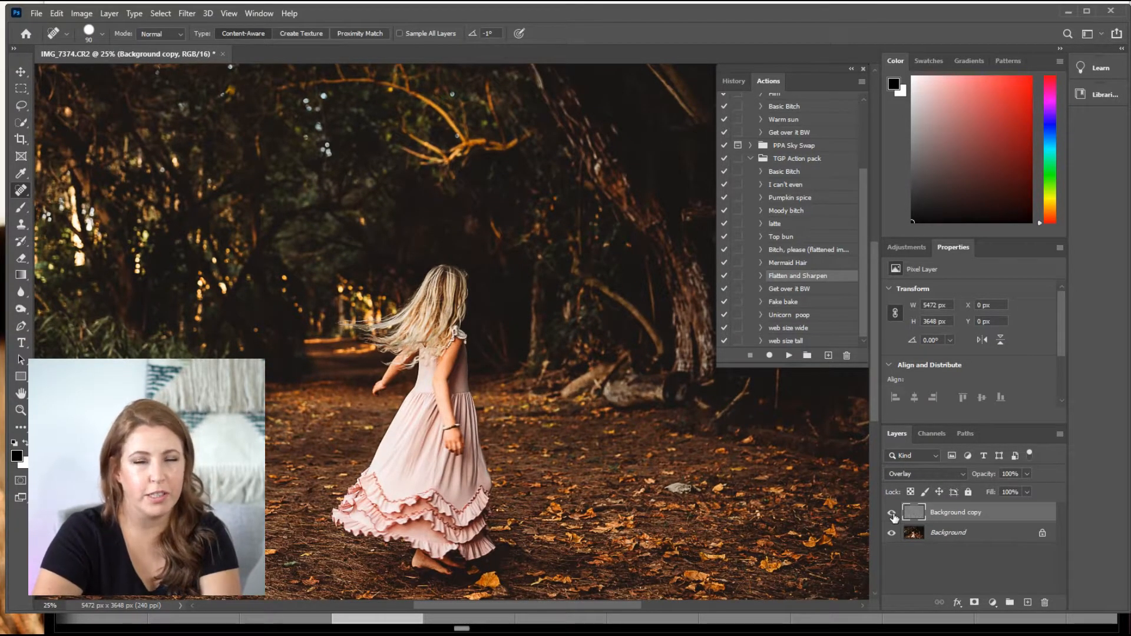
left_click(891, 517)
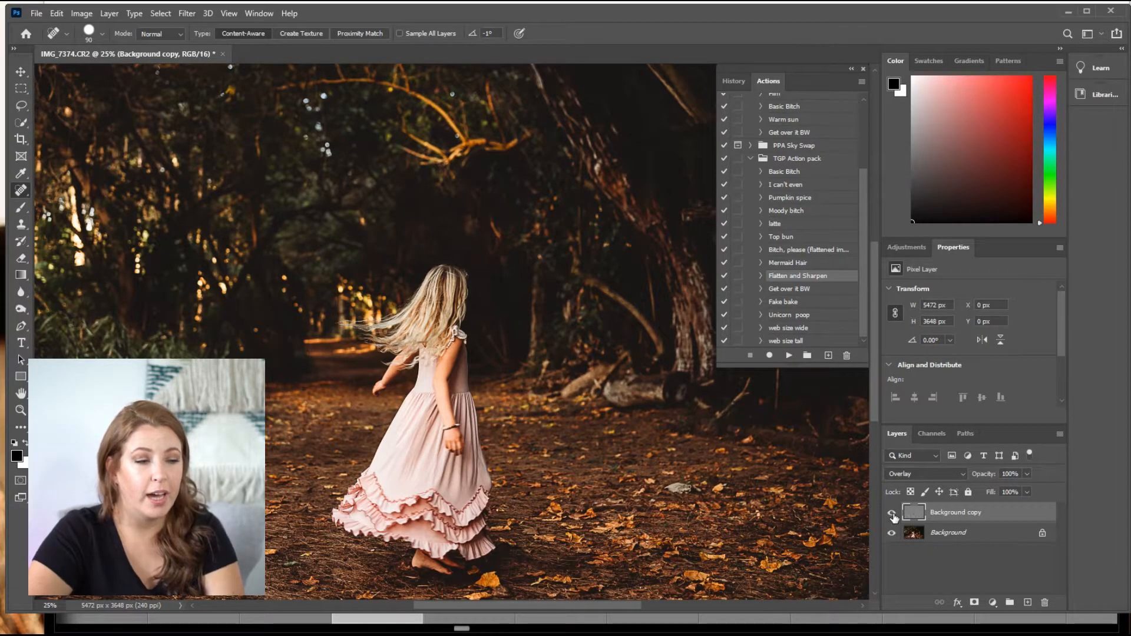
left_click(891, 511)
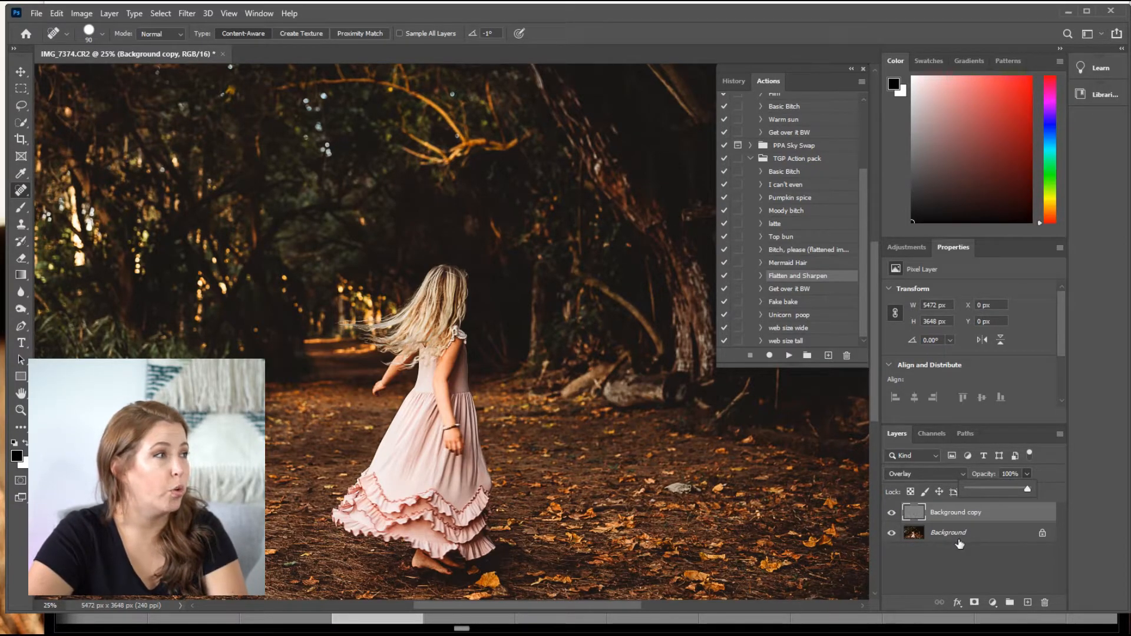
Step: Merge Background copy into Background with Layer > Flatten Image
left_click(80, 13)
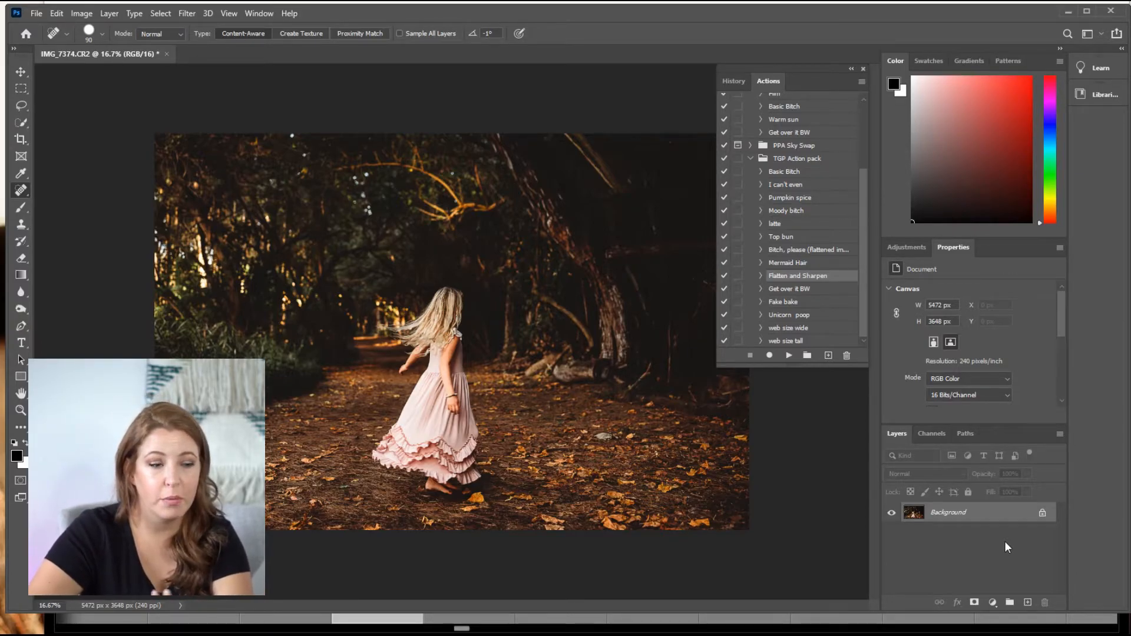
mouse_move(963, 556)
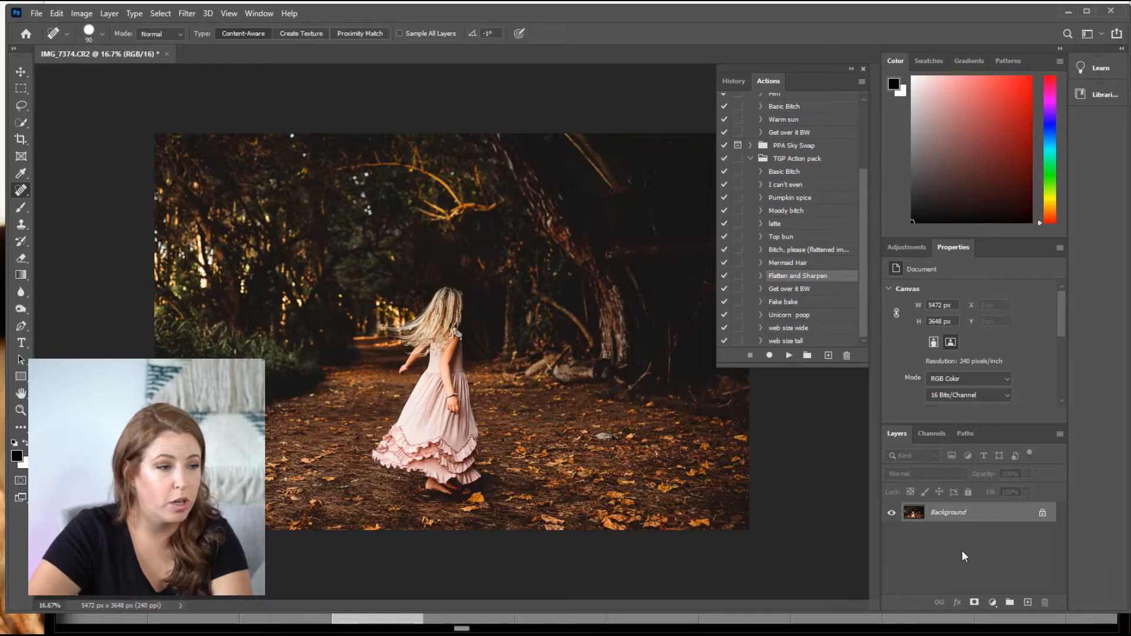
mouse_move(769, 354)
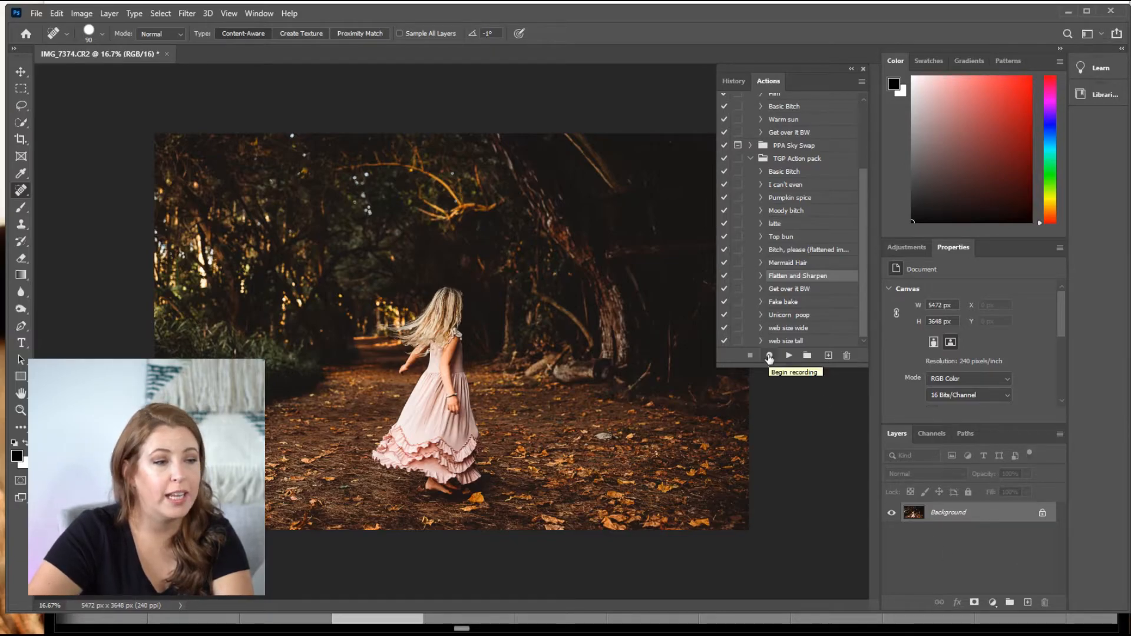
mouse_move(807, 355)
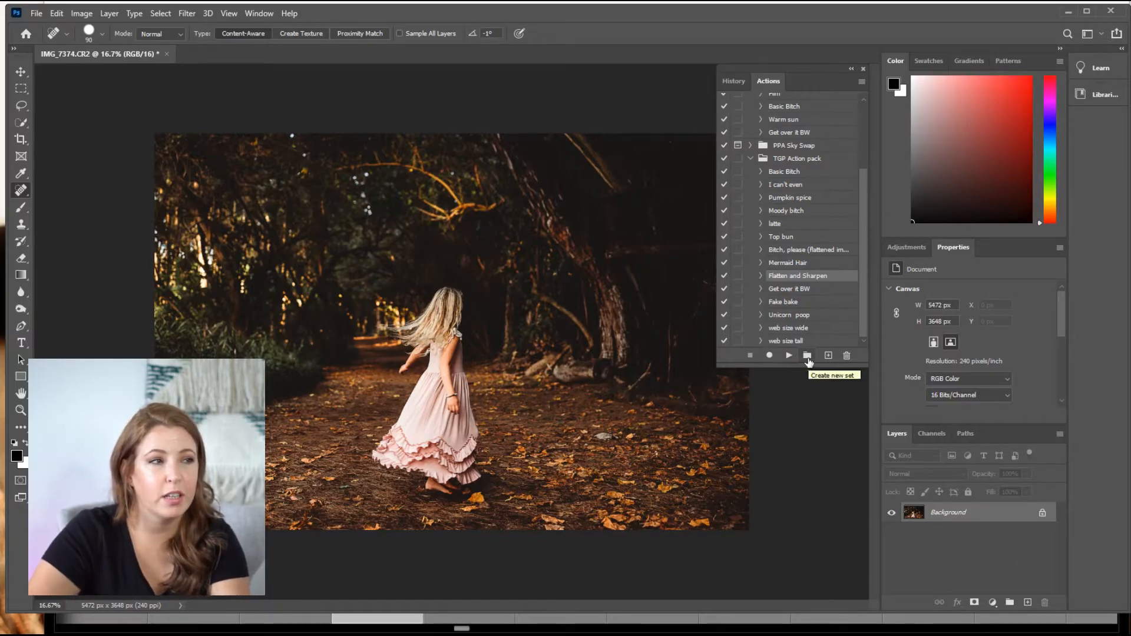
mouse_move(775, 238)
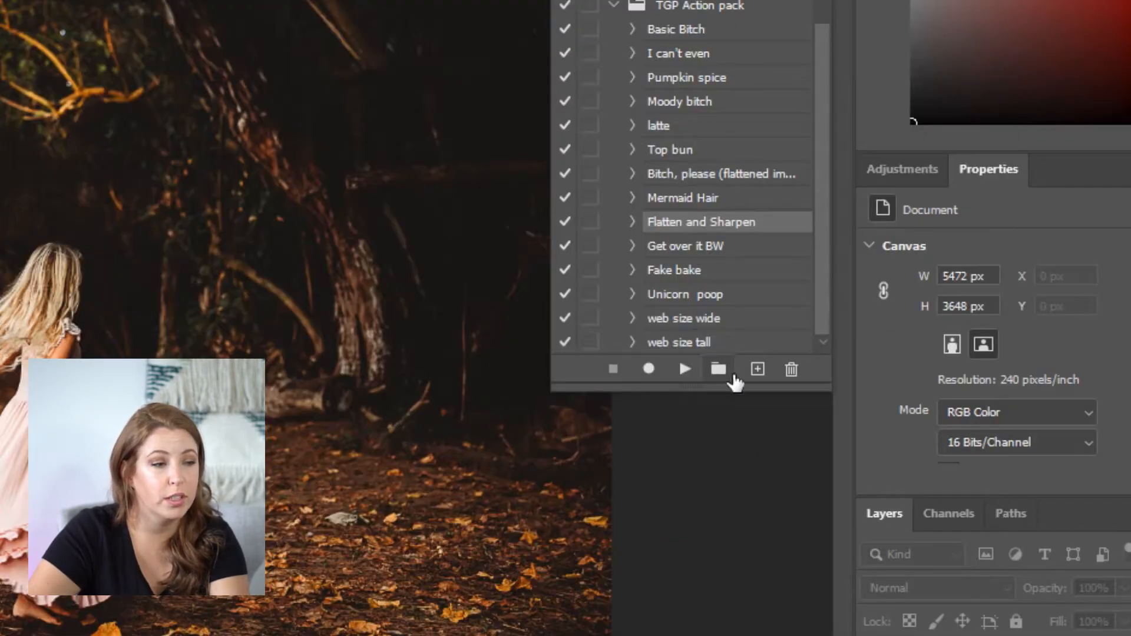
mouse_move(756, 369)
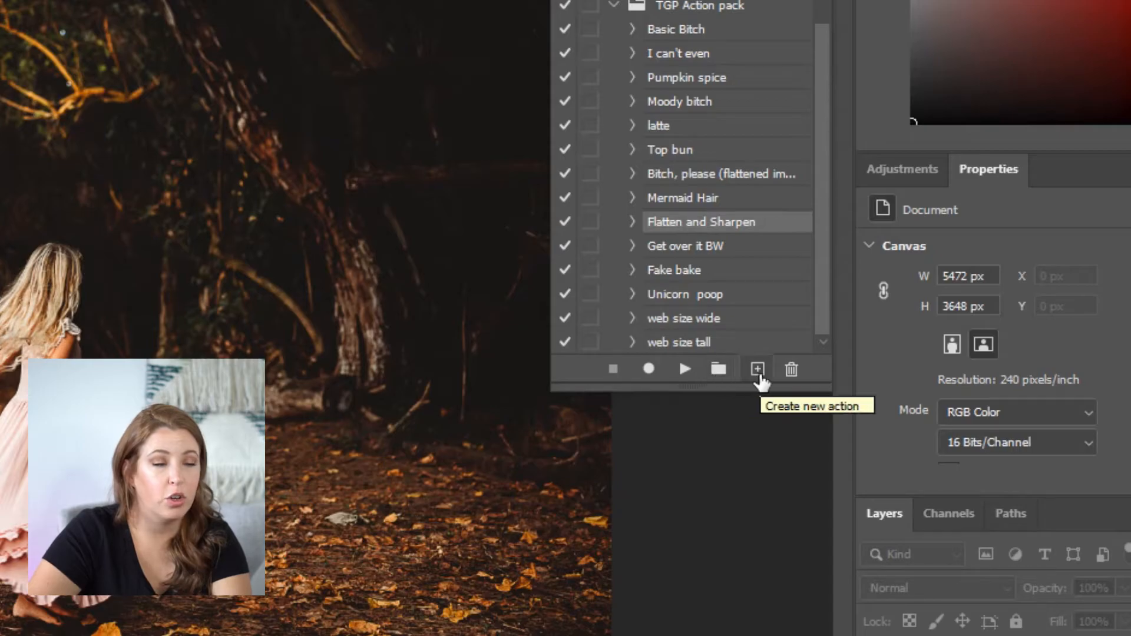
mouse_move(717, 368)
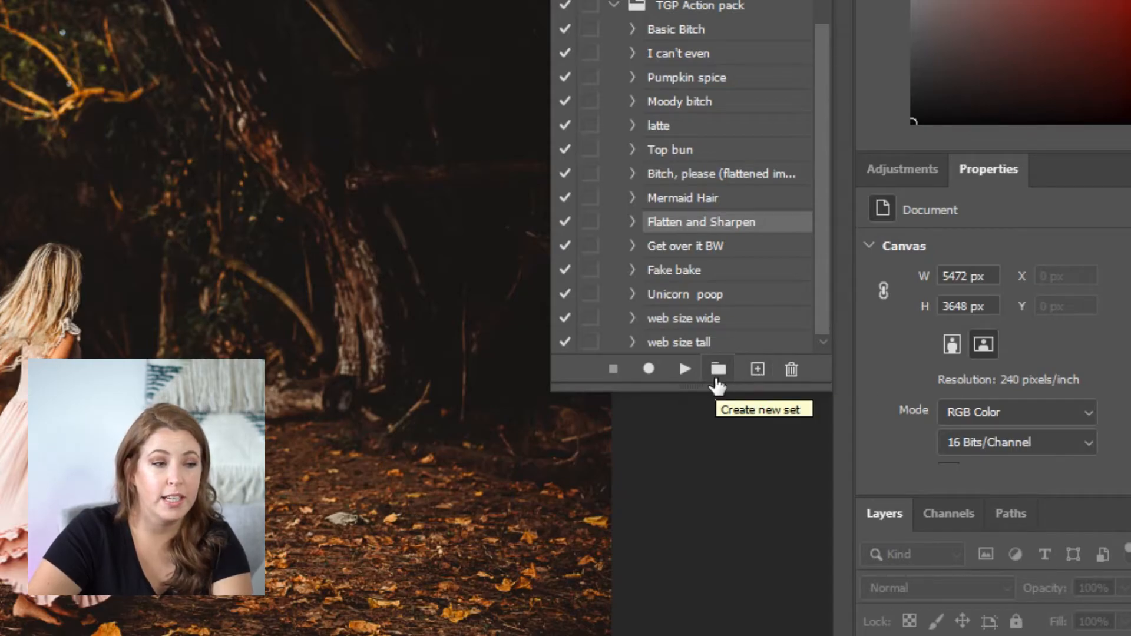
mouse_move(756, 369)
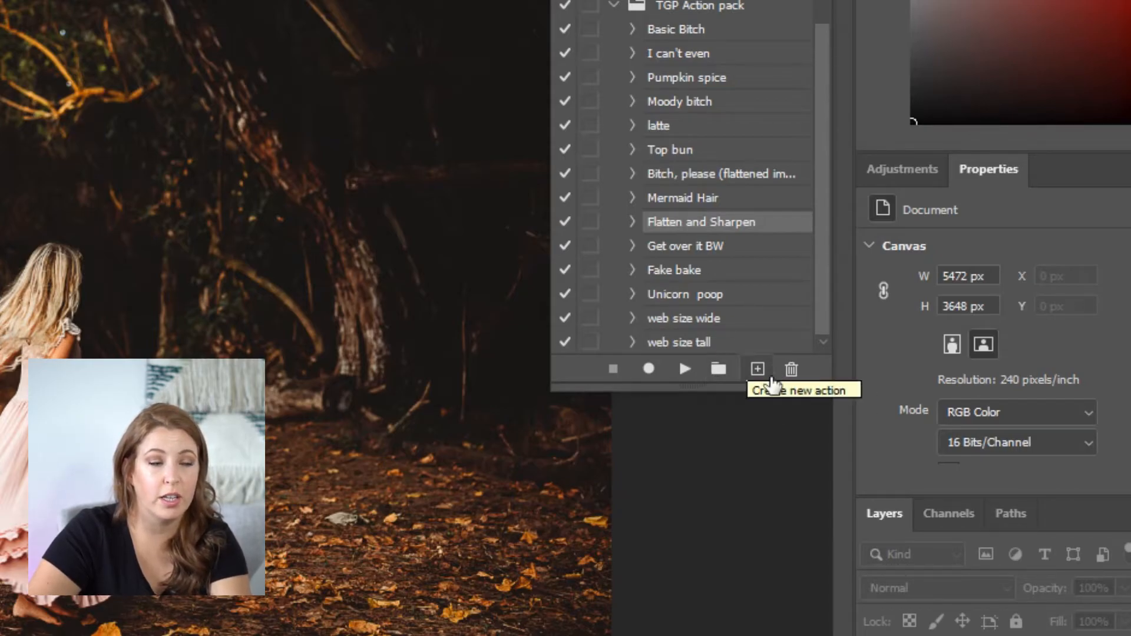
mouse_move(757, 369)
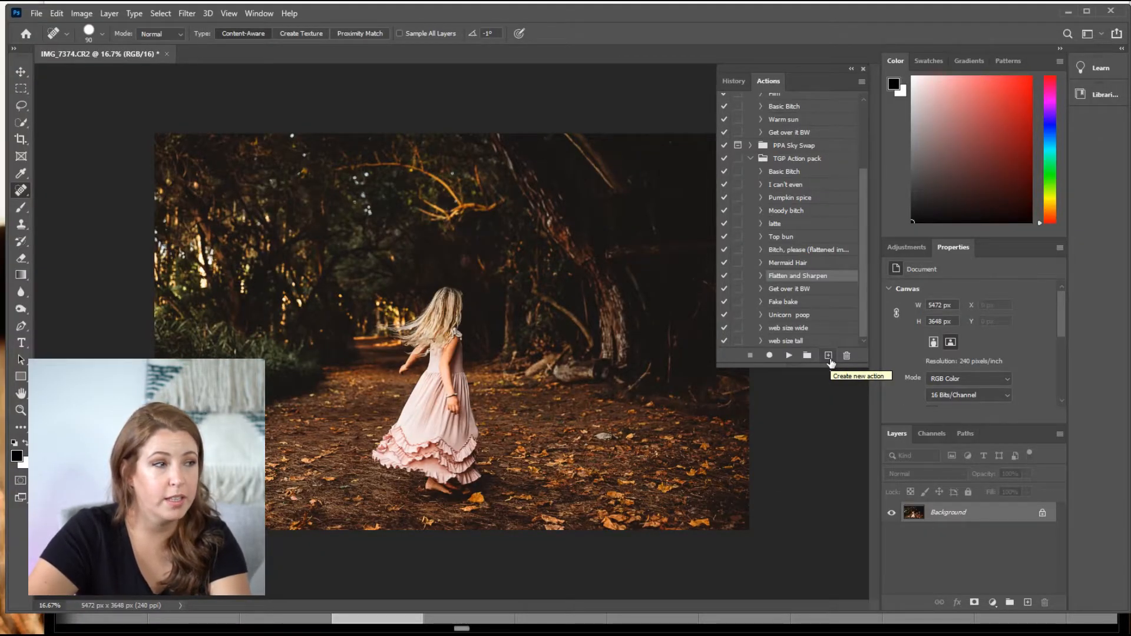
Step: Create a new action named 'YT sharpen' in the TGP Action pack set
left_click(828, 355)
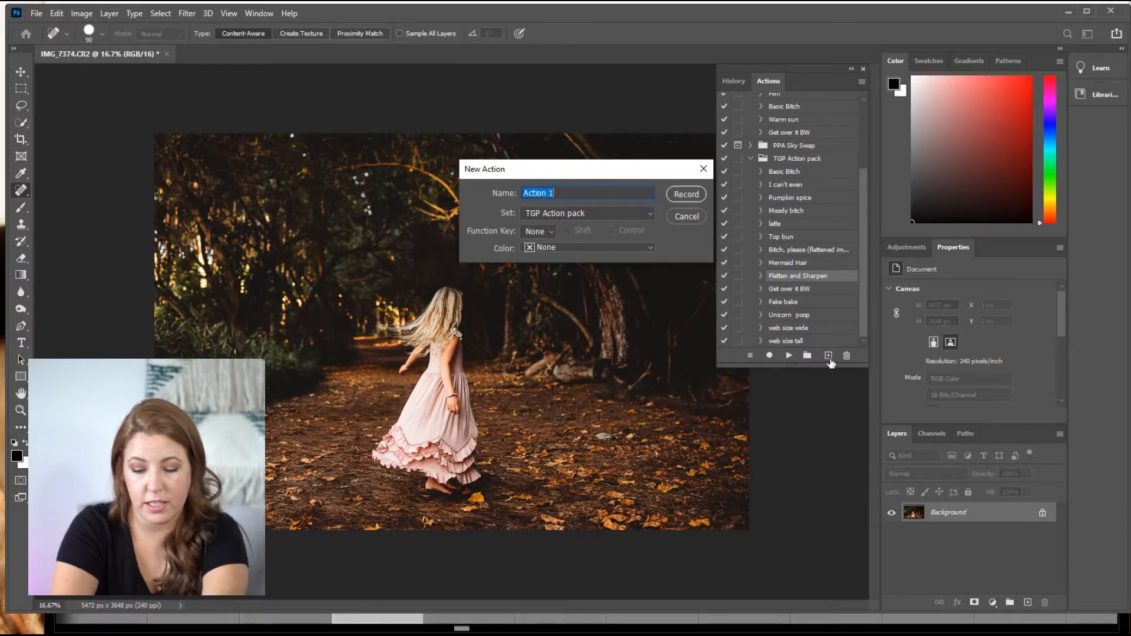
type("YT sh")
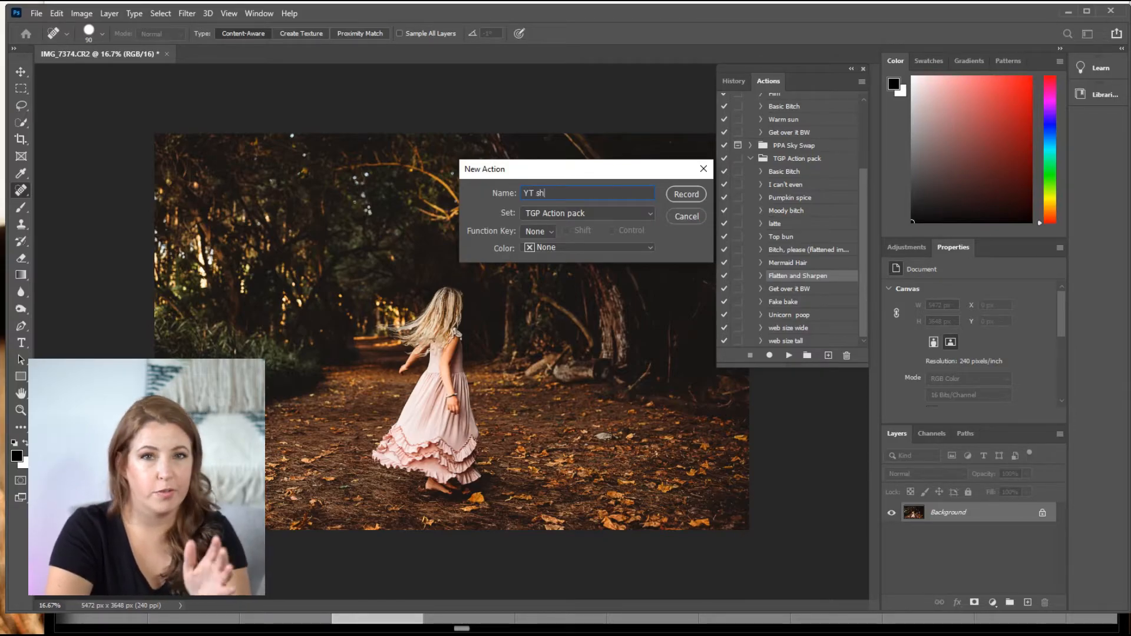
type("arpen")
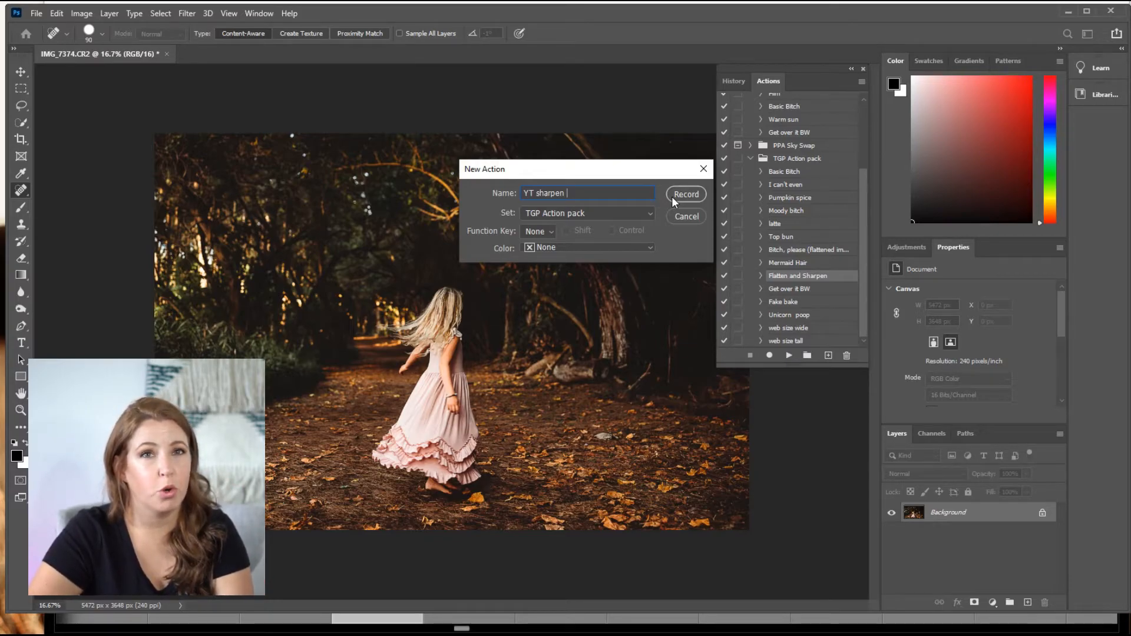
Step: Start recording 'YT sharpen' and capture Flatten Image and layer duplication
left_click(685, 194)
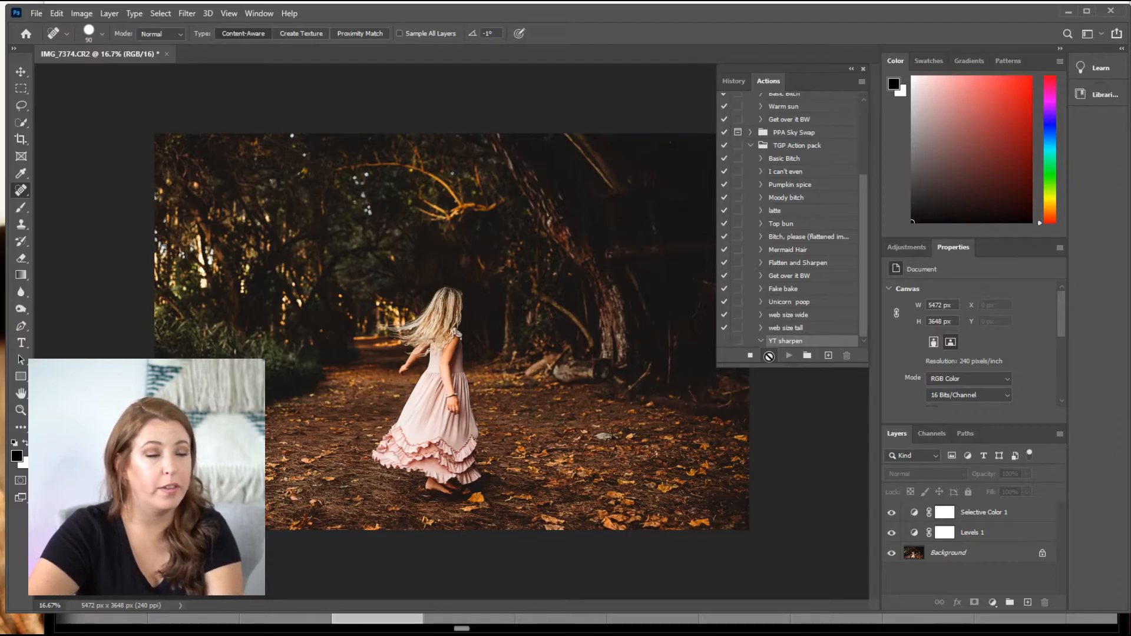
left_click(767, 354)
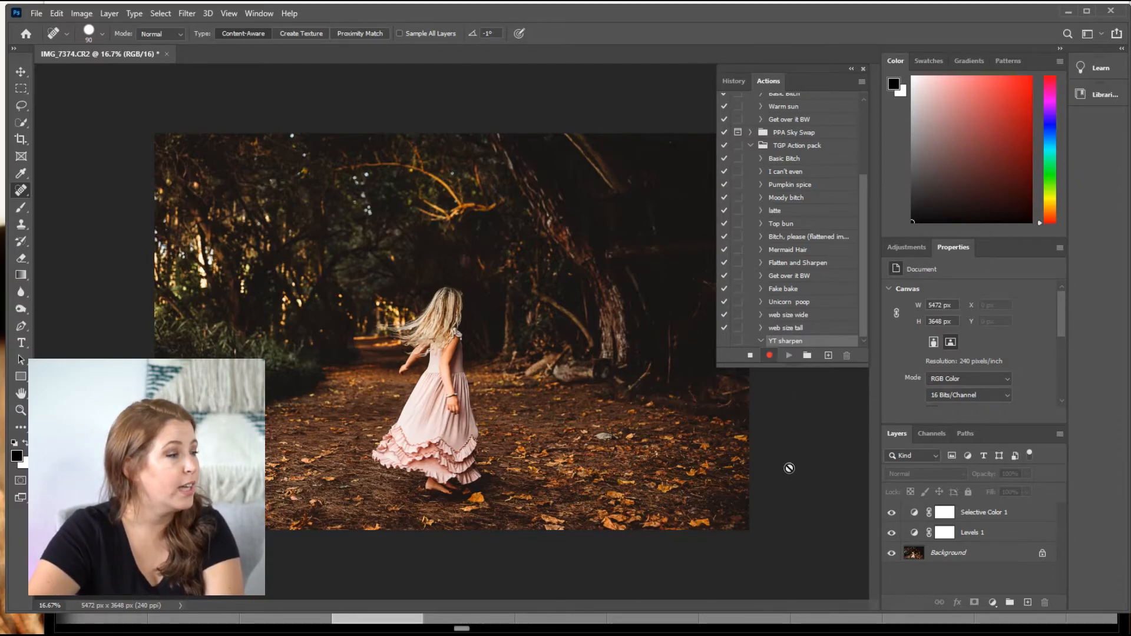
left_click(109, 13)
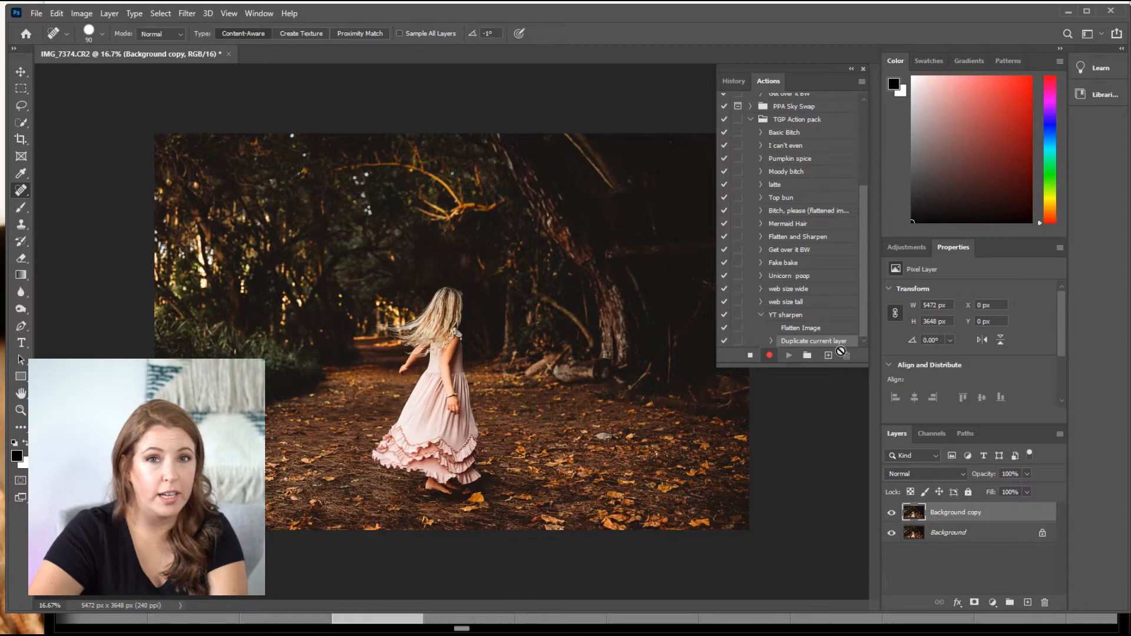
mouse_move(845, 341)
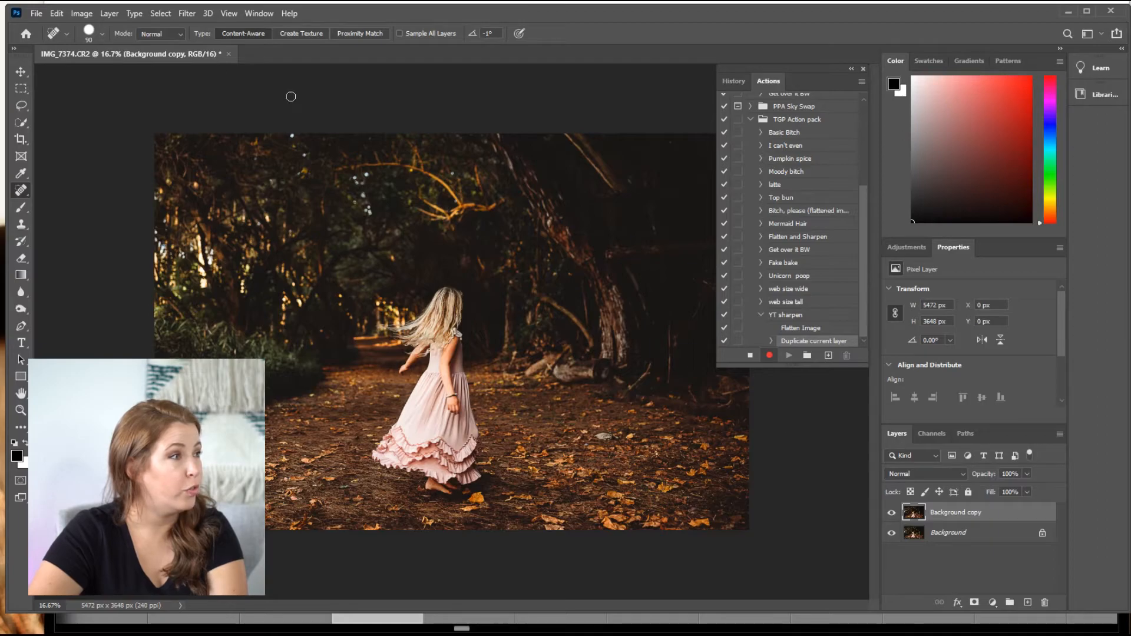
Step: Record a 5-pixel High Pass, Overlay blend, and final Flatten Image into 'YT sharpen'
left_click(187, 13)
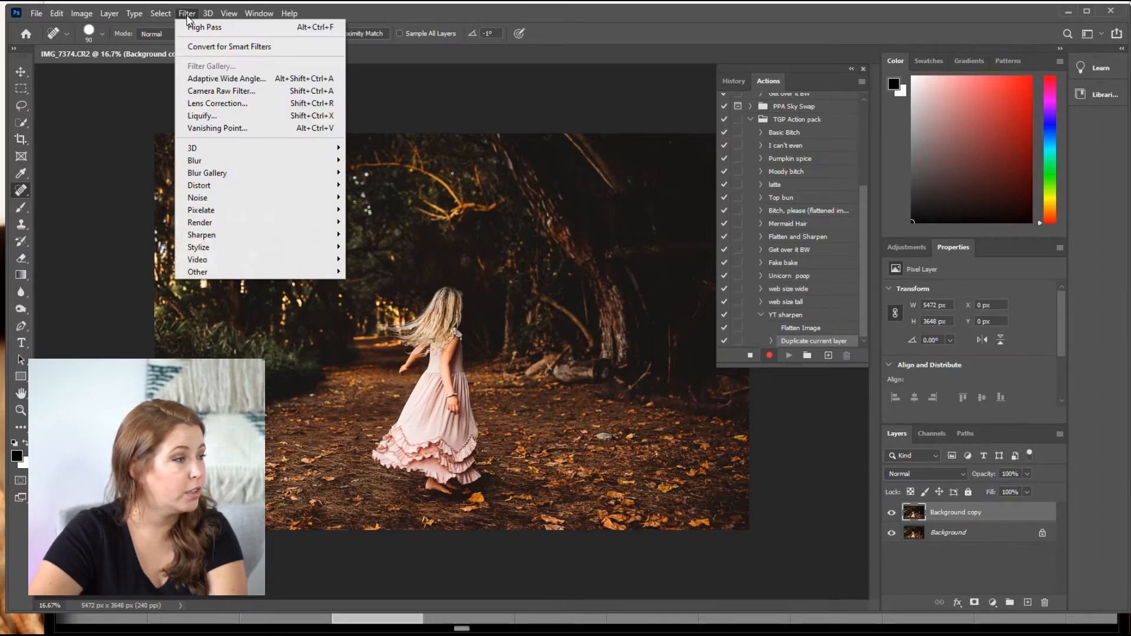
mouse_move(198, 272)
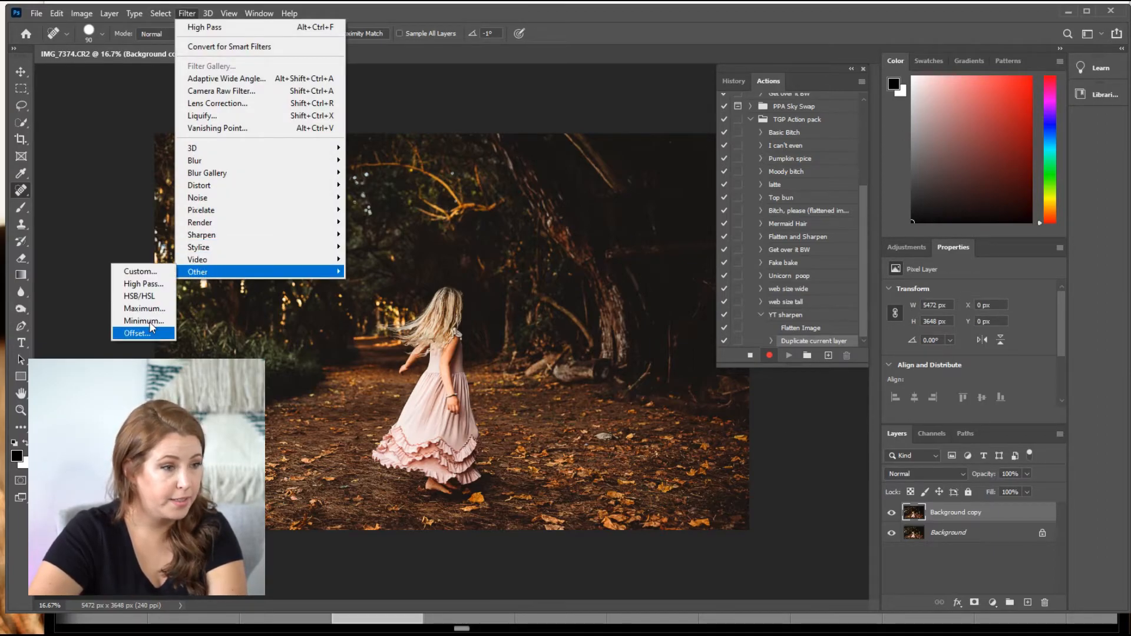
left_click(143, 283)
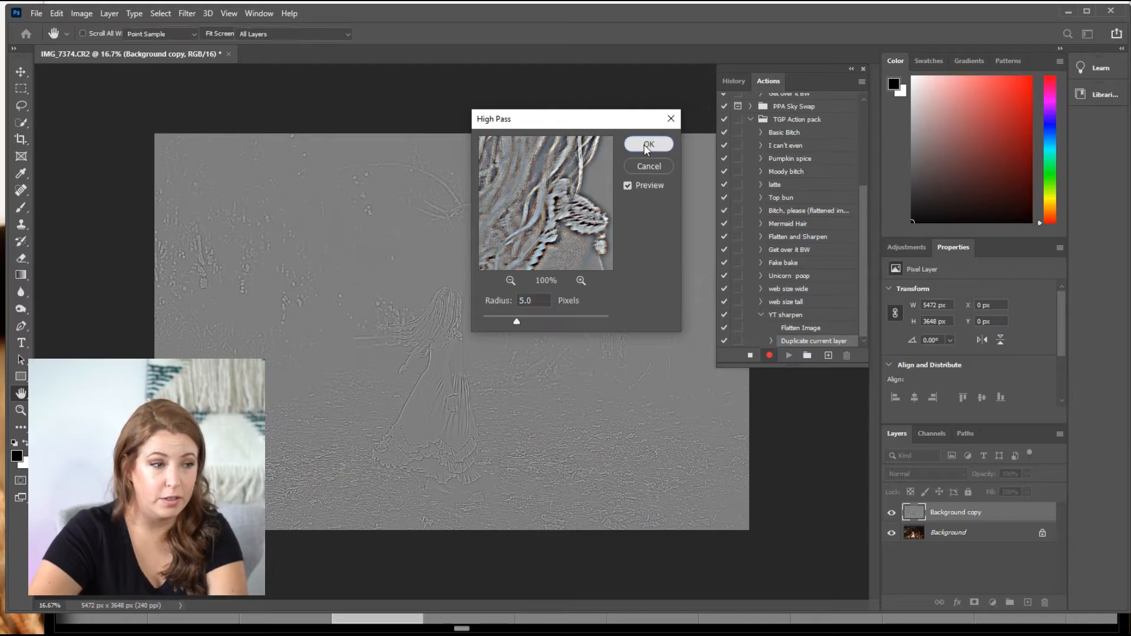
left_click(647, 145)
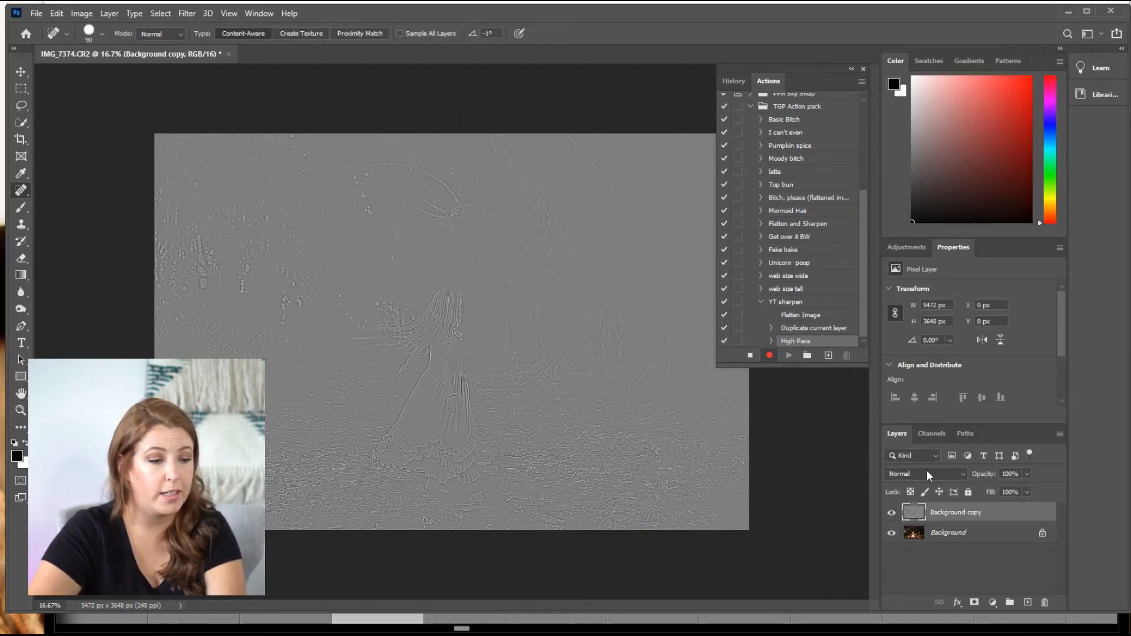
left_click(925, 473)
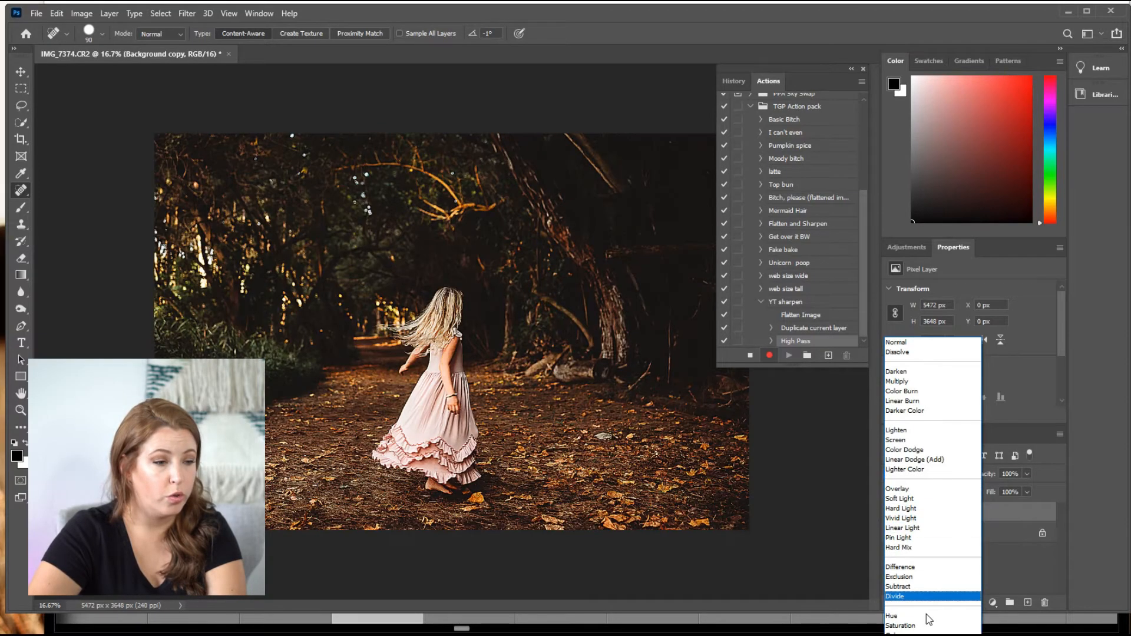
left_click(897, 489)
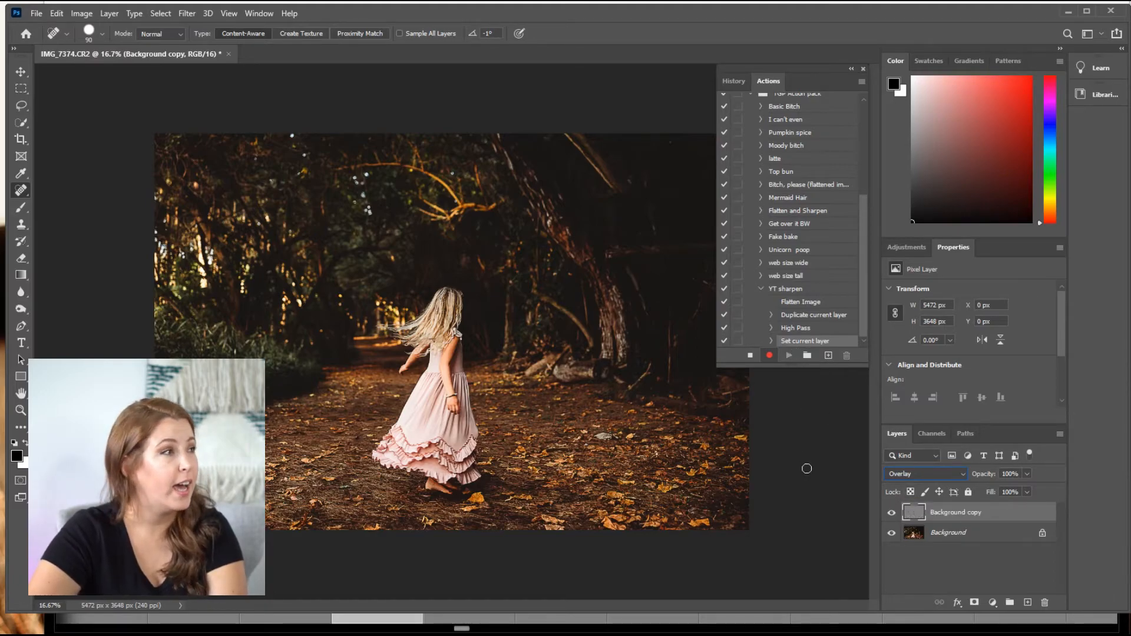
mouse_move(184, 135)
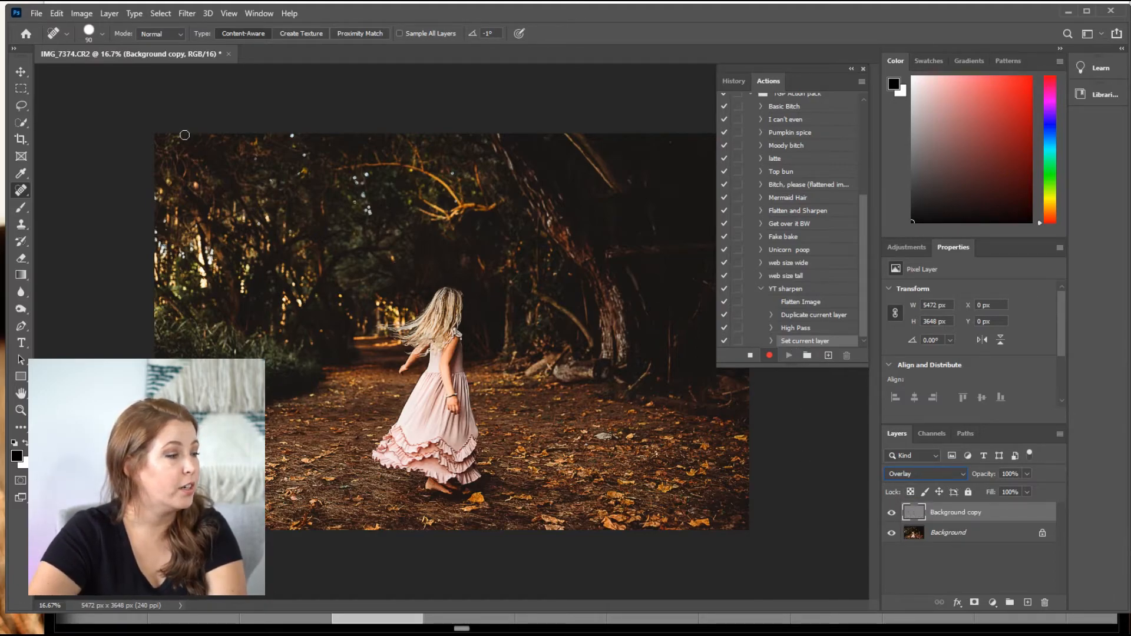
left_click(109, 13)
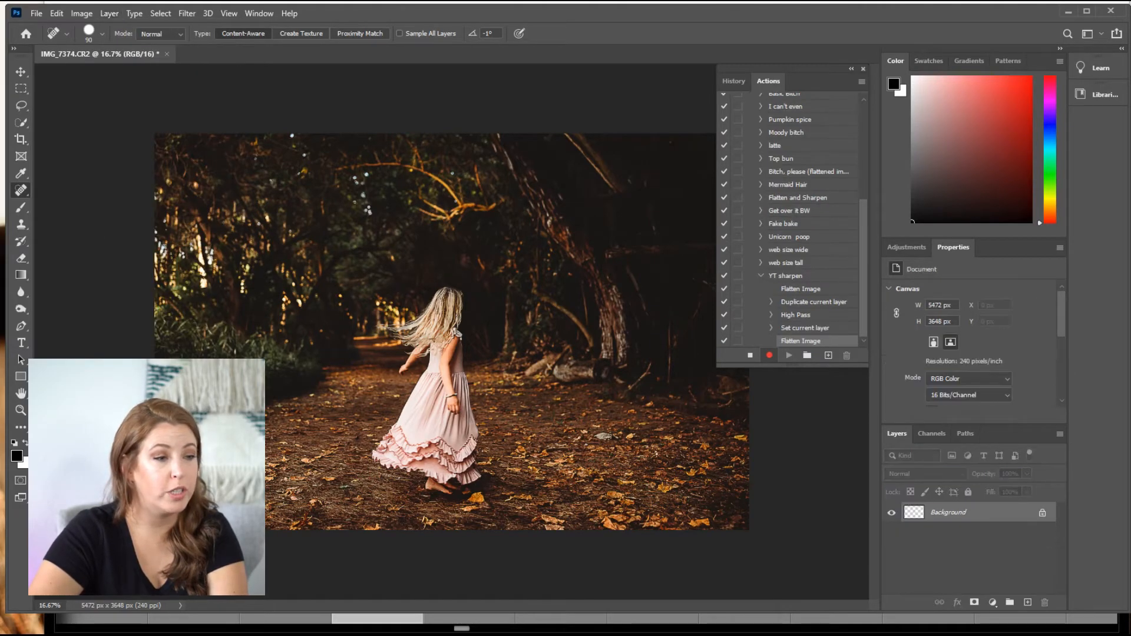
Step: Stop recording YT sharpen and expand it to show its five steps, Flatten Image to Flatten Image
left_click(750, 355)
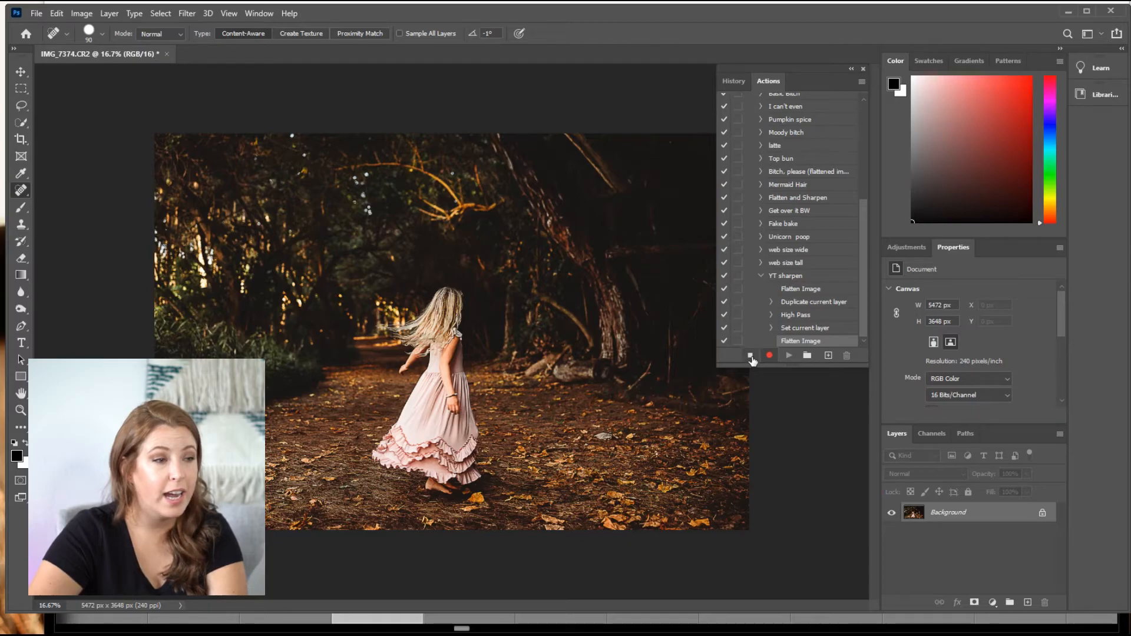
left_click(761, 276)
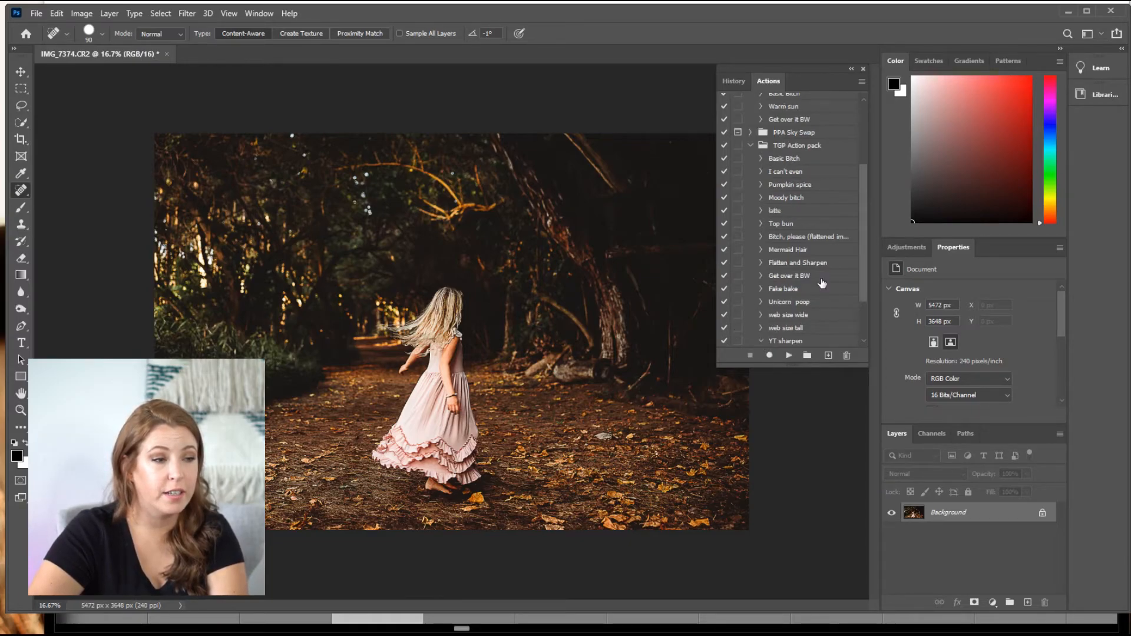
left_click(760, 276)
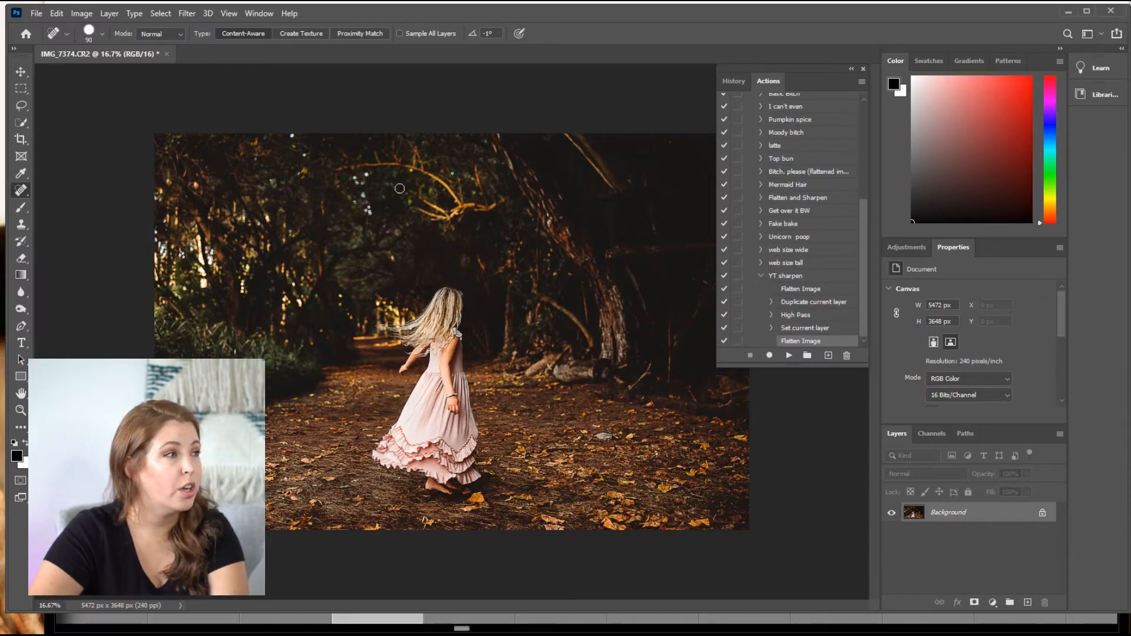
mouse_move(167, 64)
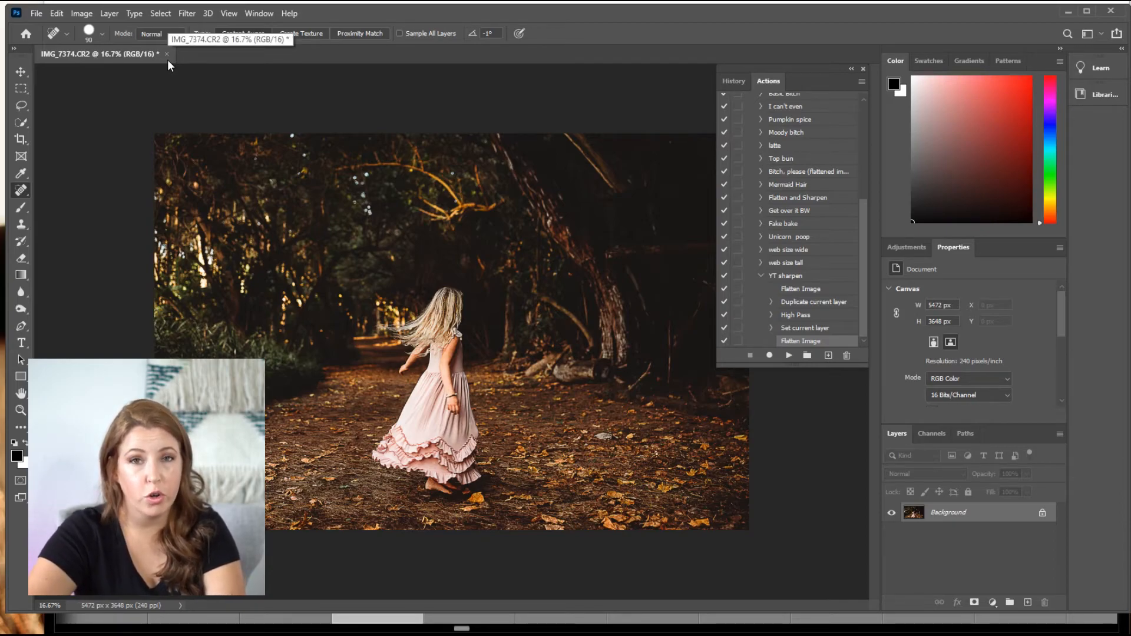
mouse_move(168, 65)
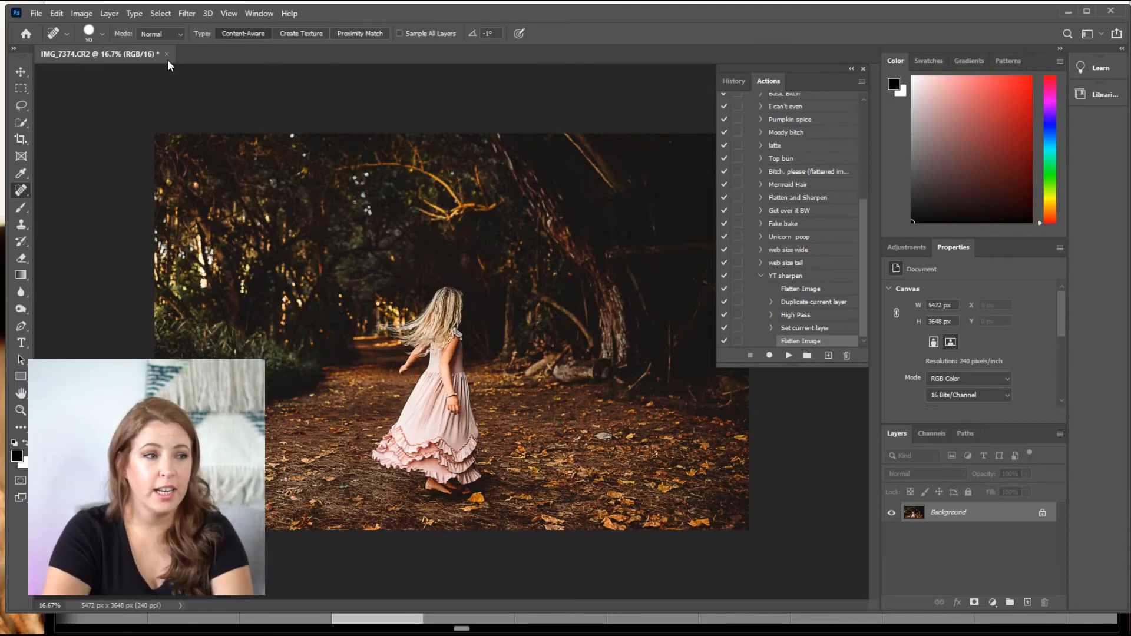